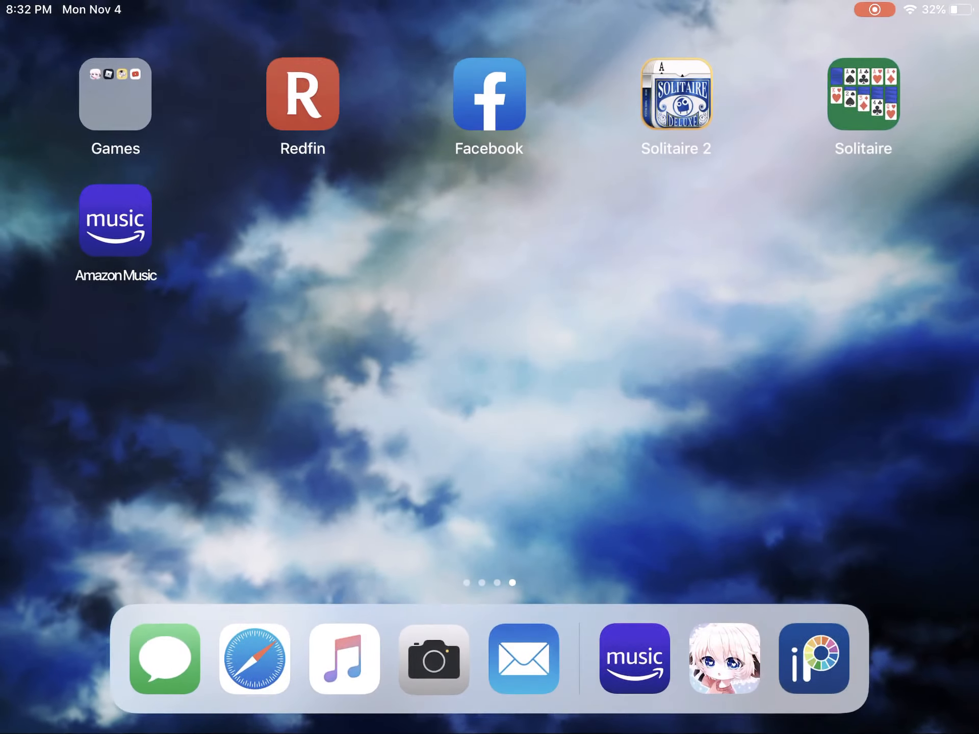
# Open the Games folder on the home screen
pyautogui.click(633, 659)
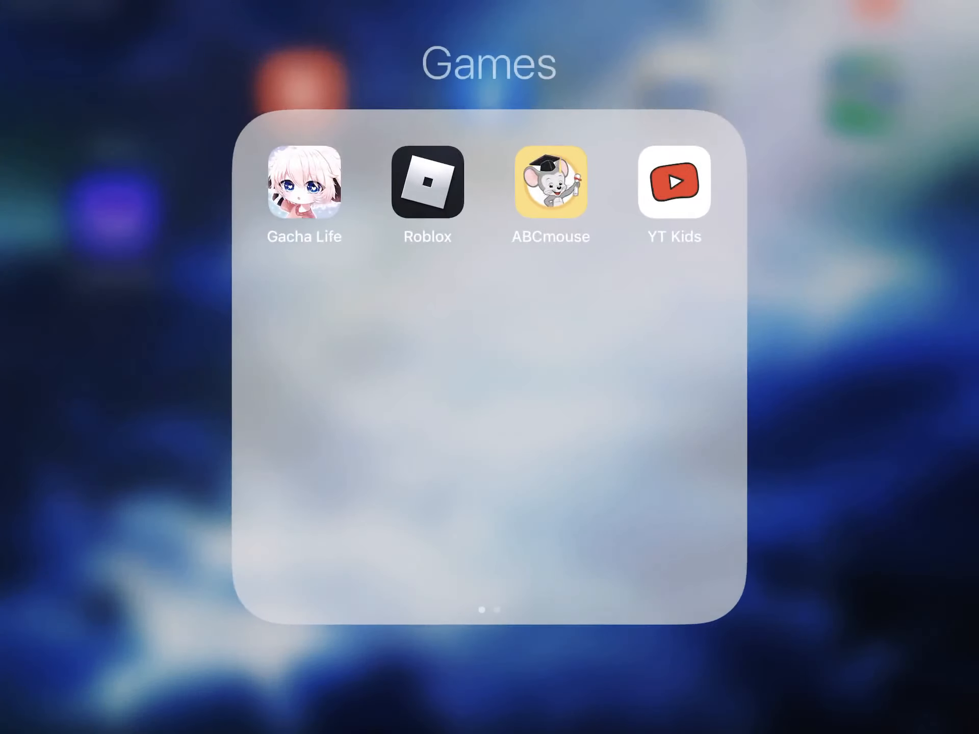
# Launch ibisPaint X from the Games folder's second page onto the Gacha character drawing
pyautogui.click(303, 183)
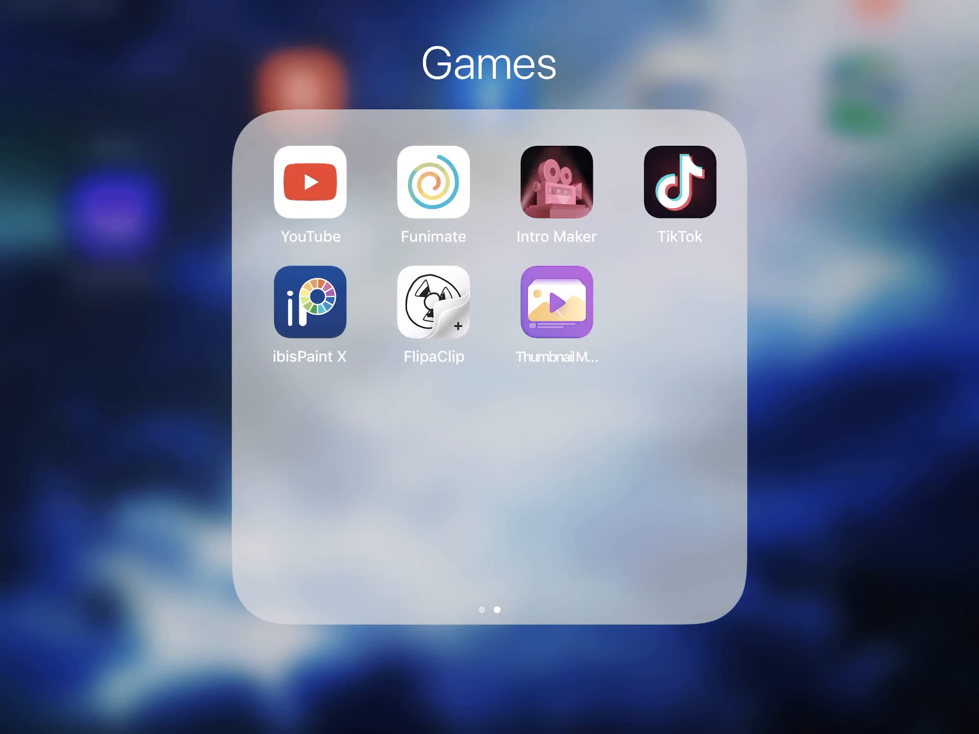
pyautogui.click(309, 303)
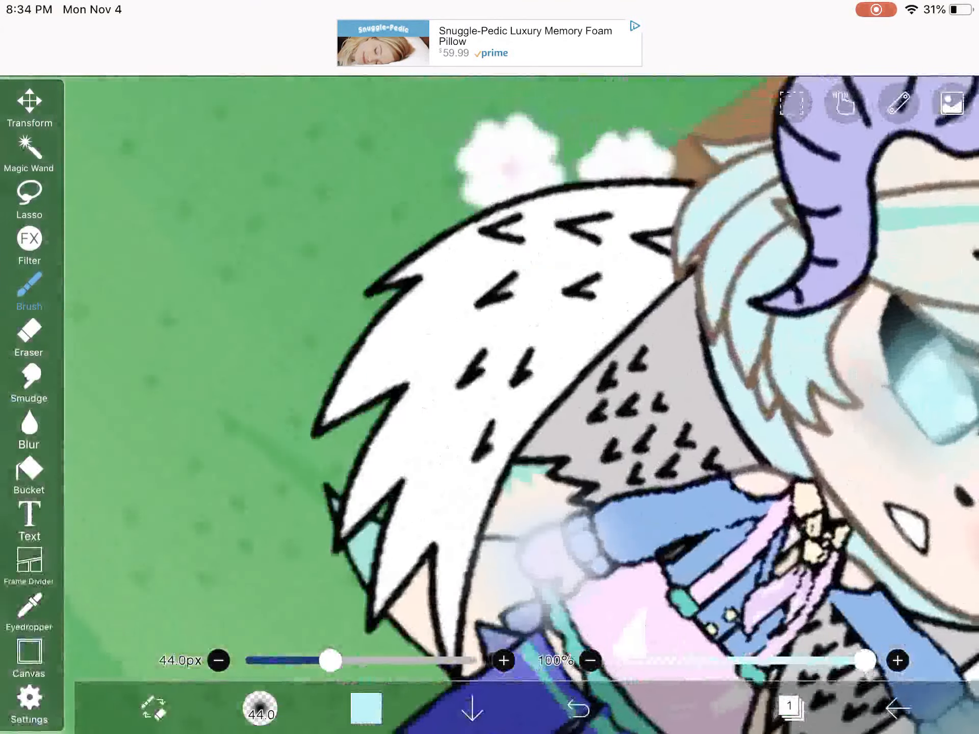
# Set the Digital Pen brush colour to bright teal from the colour wheel
pyautogui.click(29, 293)
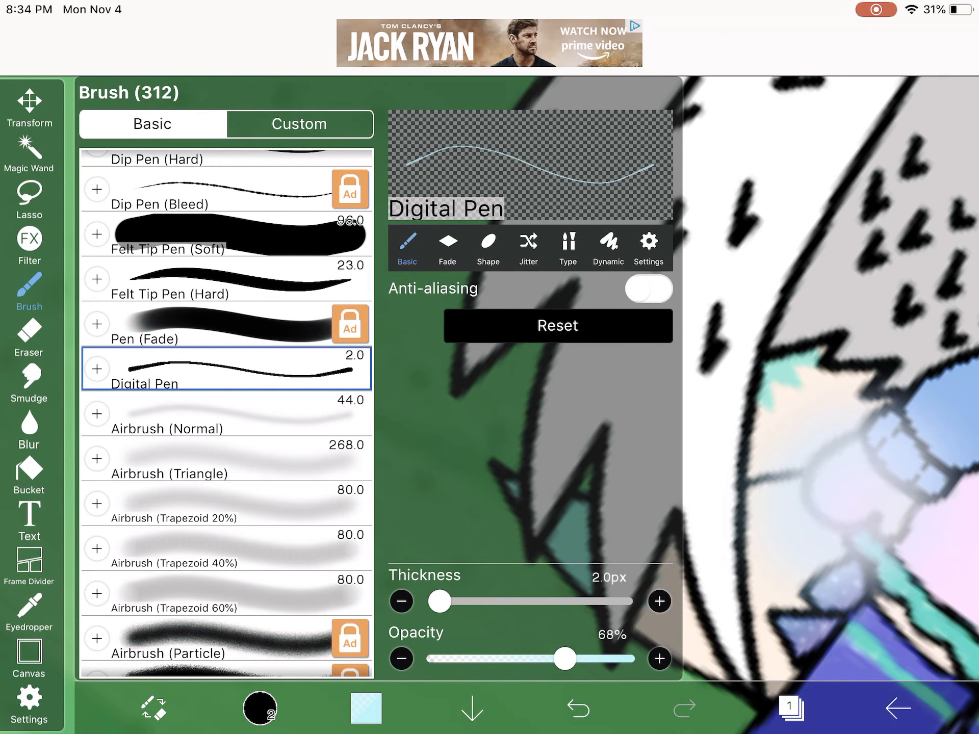
pyautogui.click(365, 708)
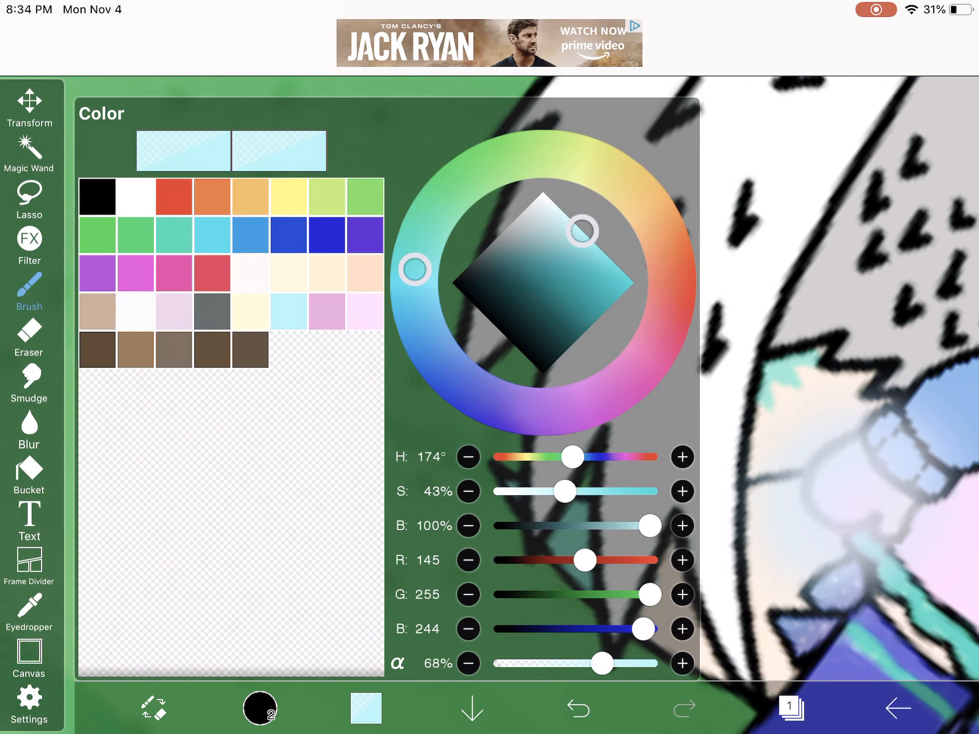
pyautogui.moveTo(413, 270); pyautogui.dragTo(618, 177)
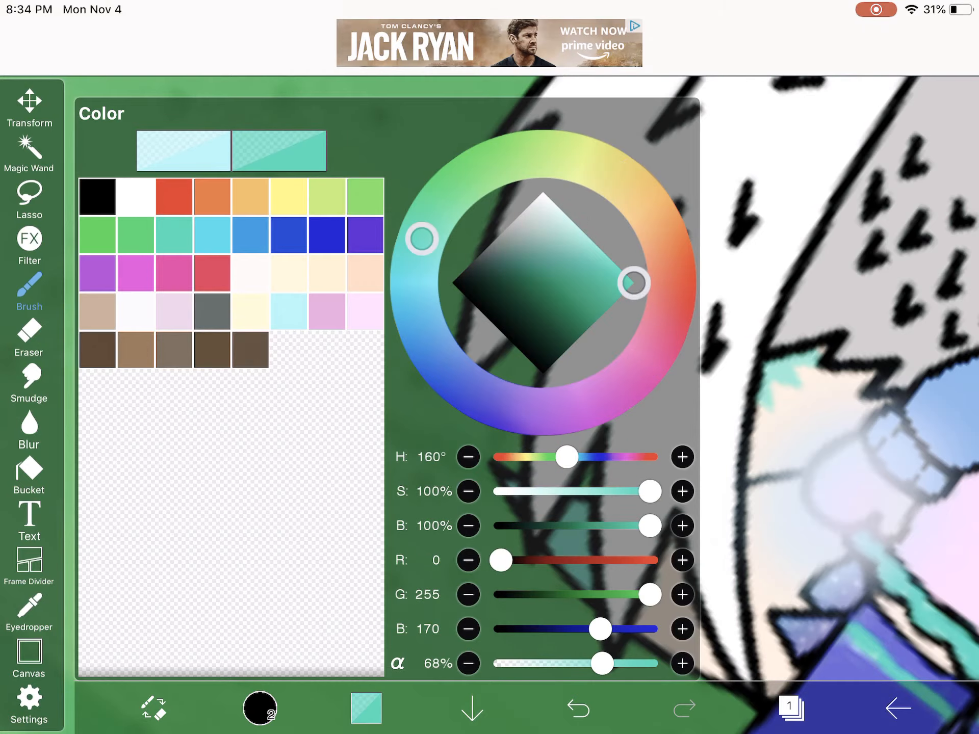
pyautogui.click(366, 708)
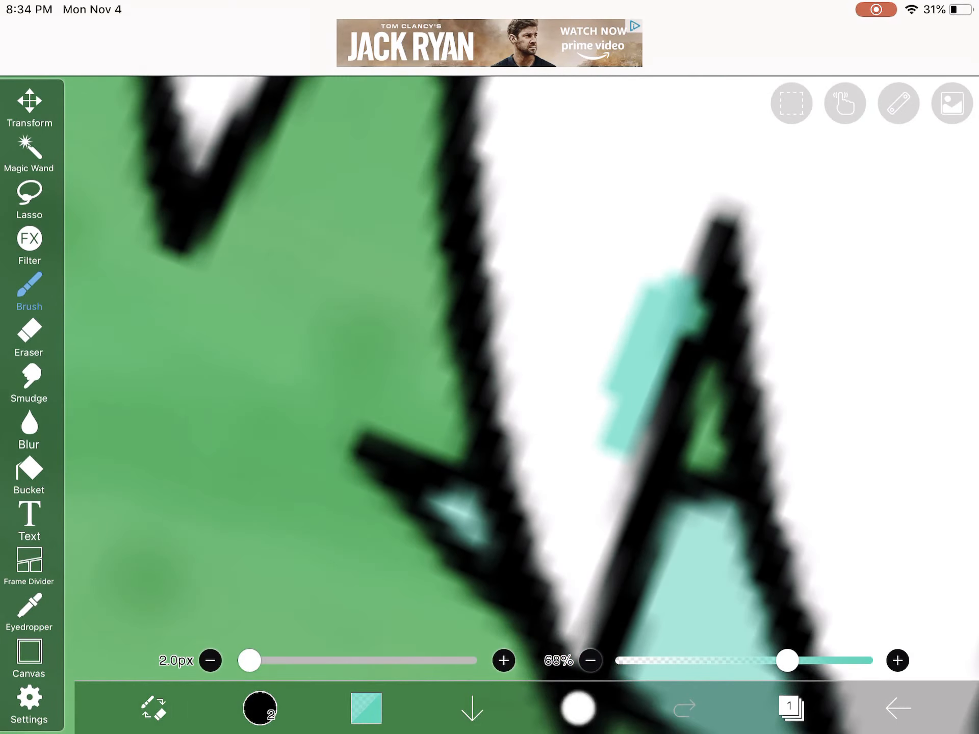
# Try a teal stroke near the fur edge, undo it, and bring up the brush list again
pyautogui.click(577, 708)
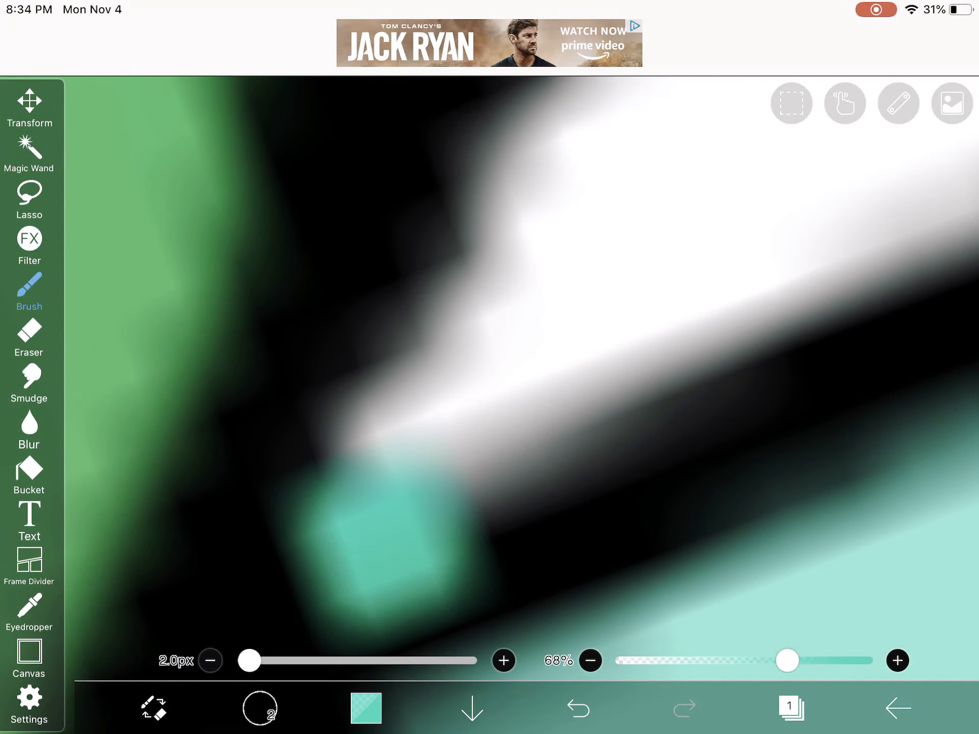
pyautogui.click(577, 707)
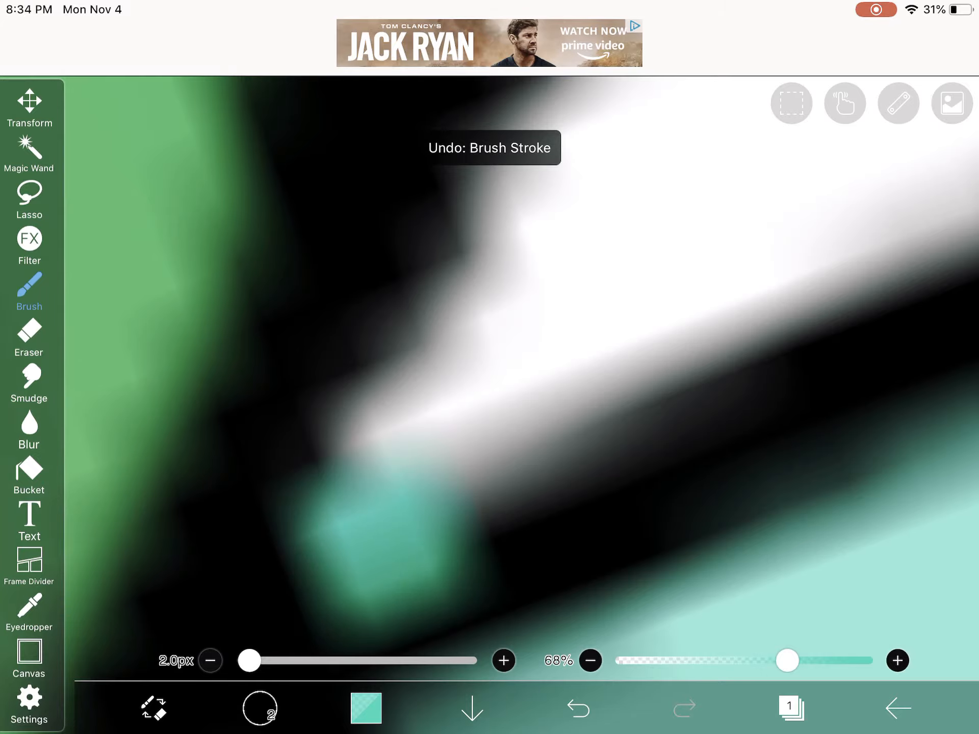
pyautogui.click(577, 709)
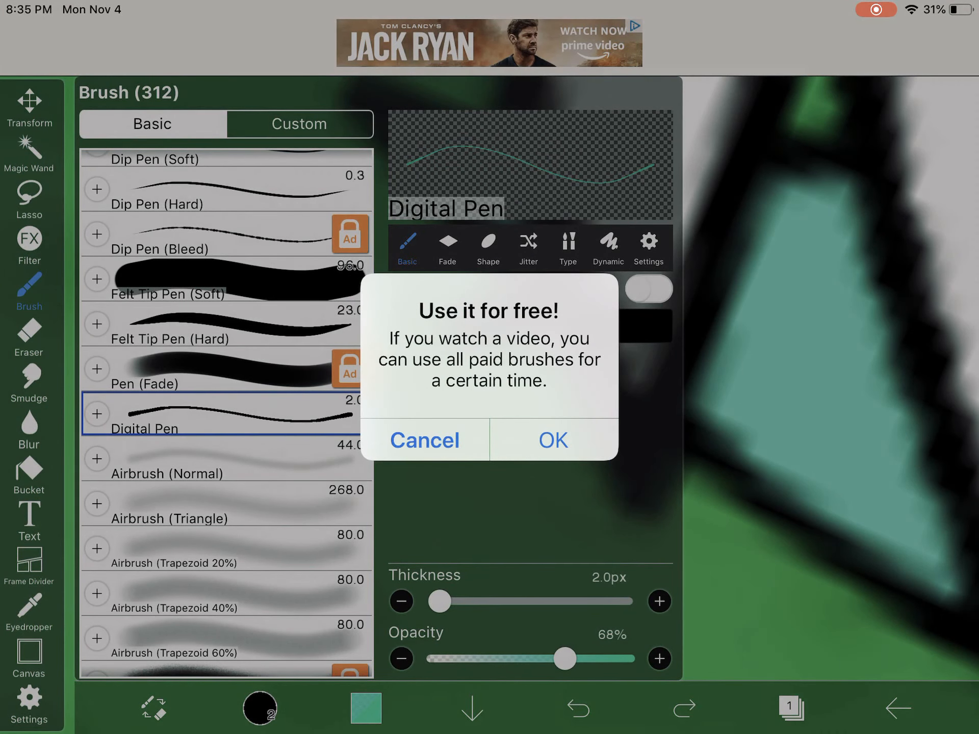
# Dismiss the paid-brushes offer and paint teal along the fur's black outline with the 1px pen
pyautogui.click(424, 440)
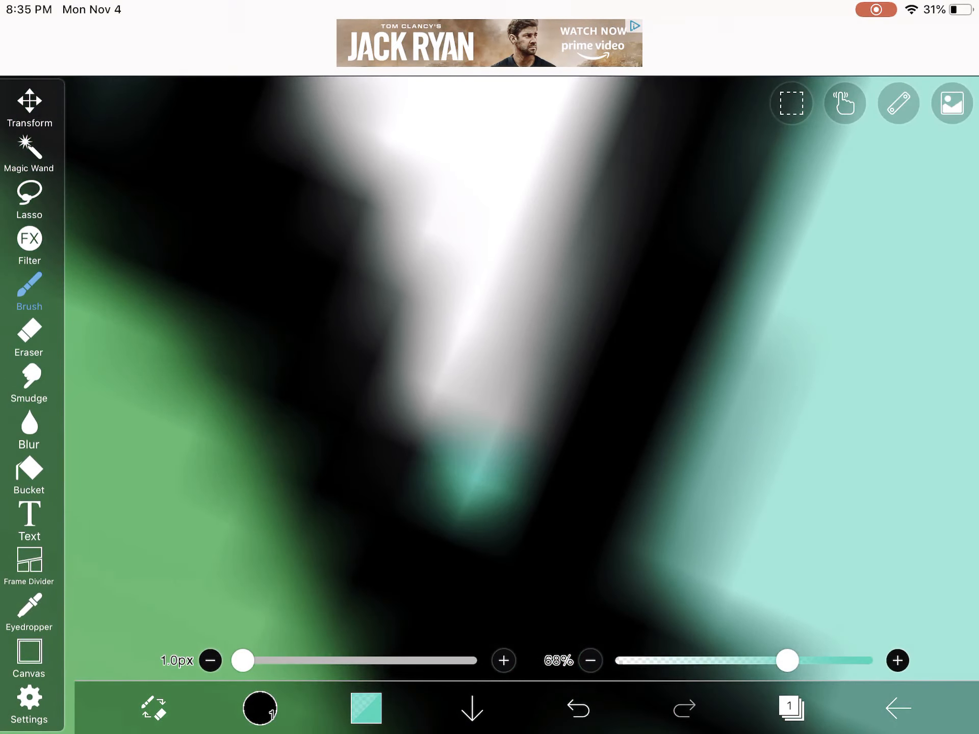
pyautogui.click(576, 708)
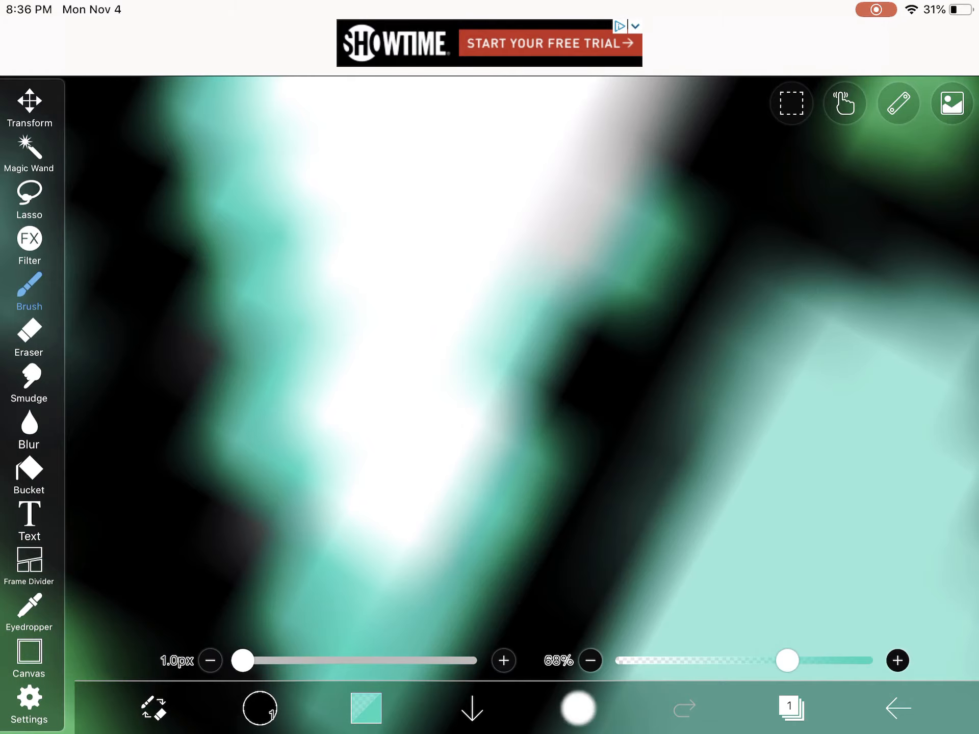
# Shade teal along the lower spiky edges of the white tail beside the black outline
pyautogui.click(576, 710)
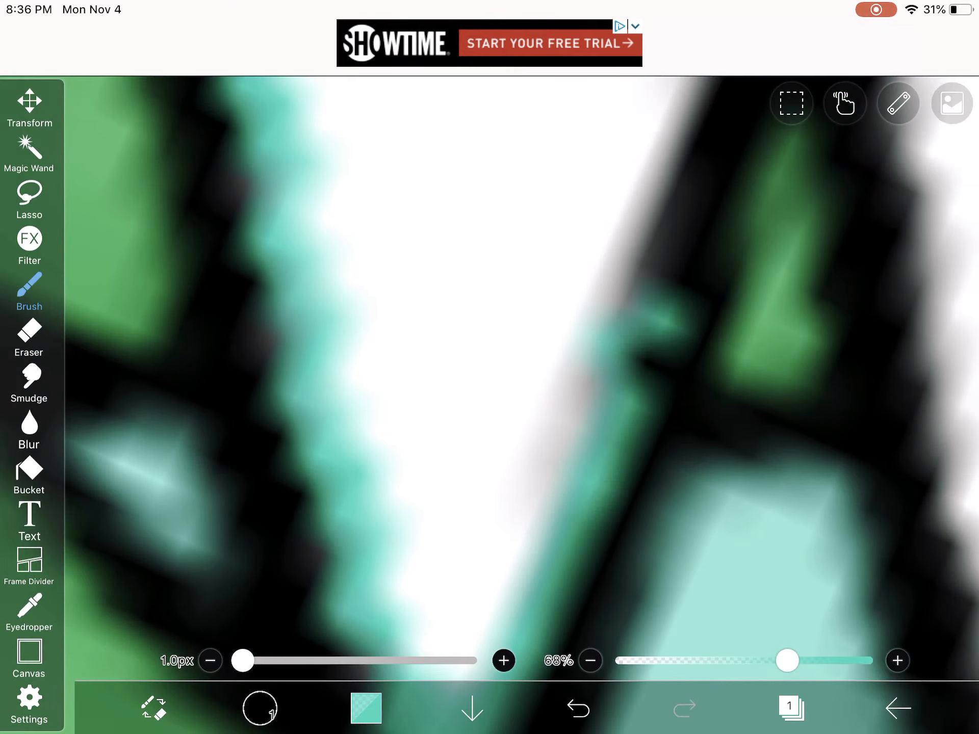
pyautogui.click(576, 708)
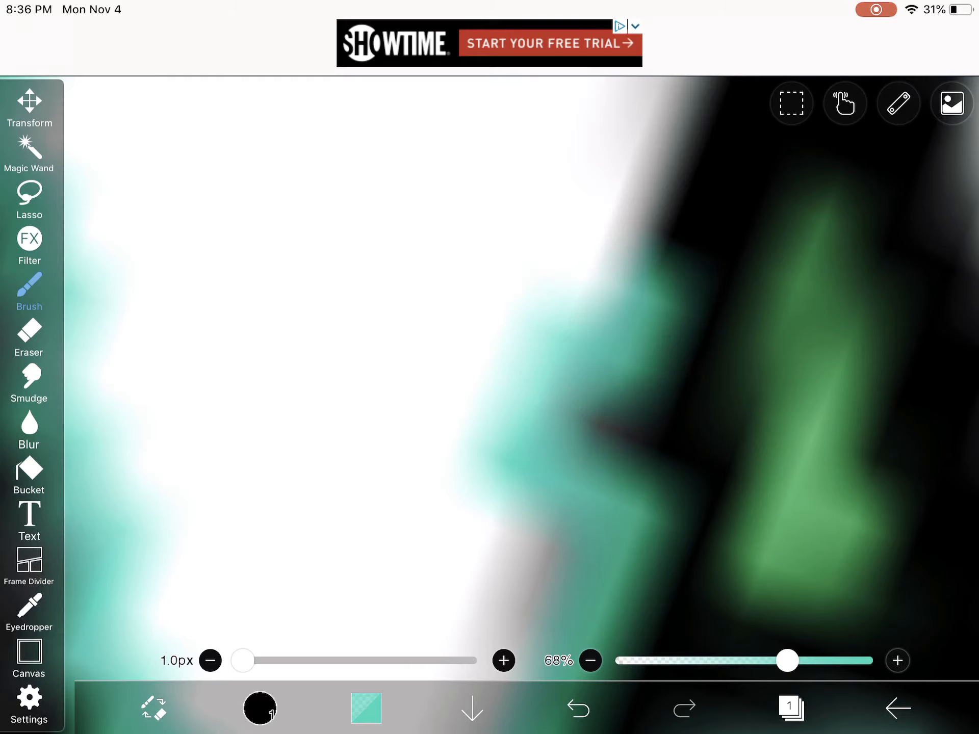
pyautogui.click(578, 708)
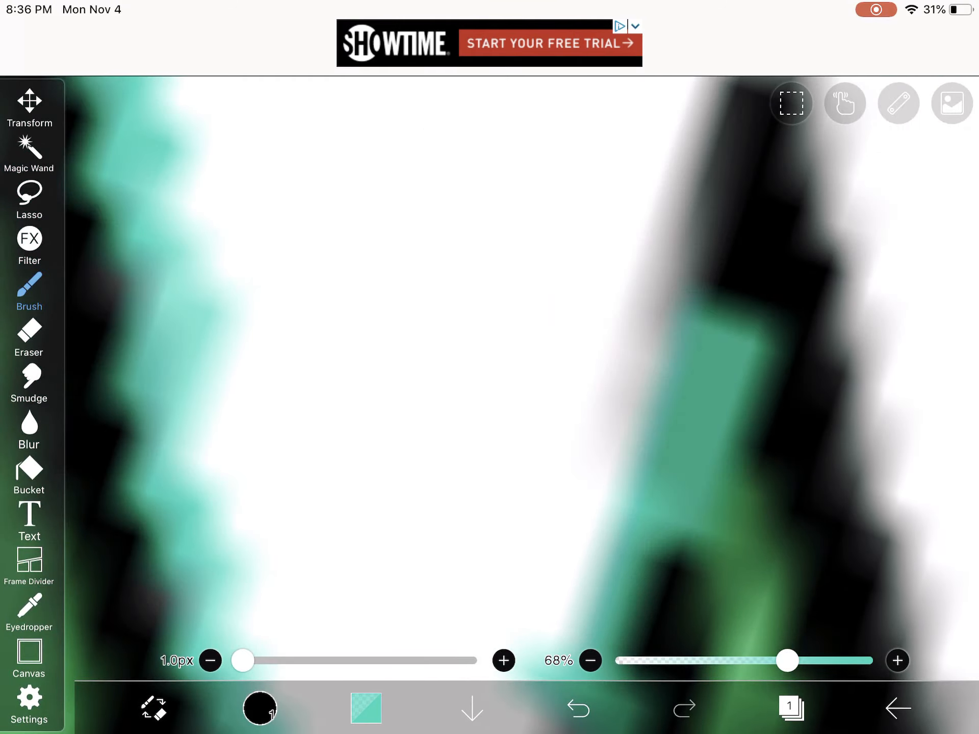
pyautogui.click(577, 708)
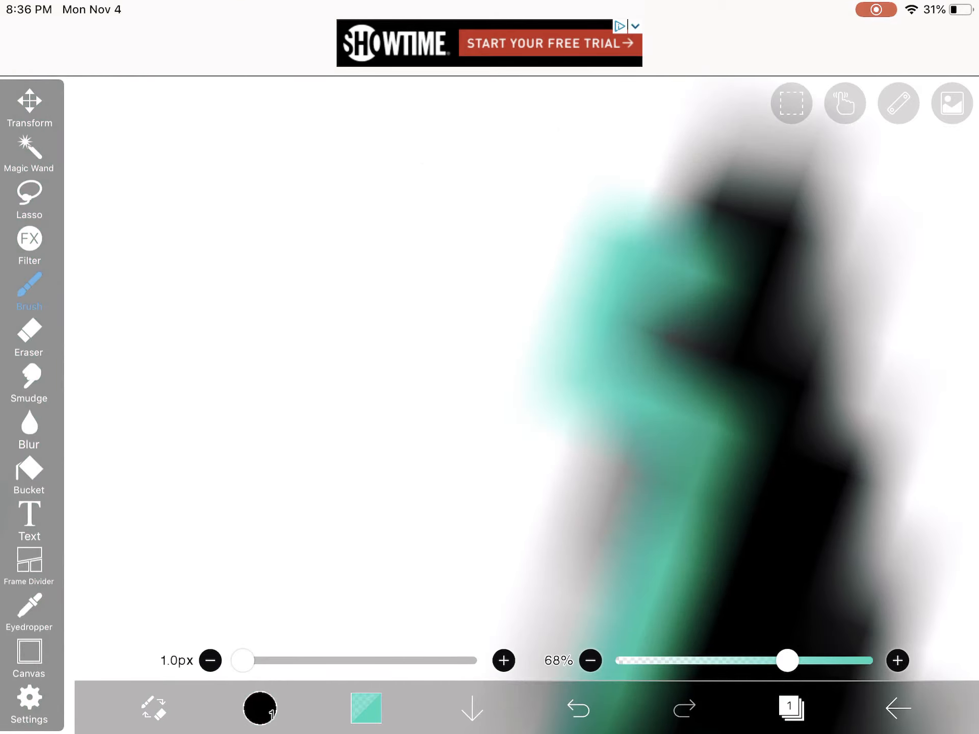
pyautogui.click(577, 707)
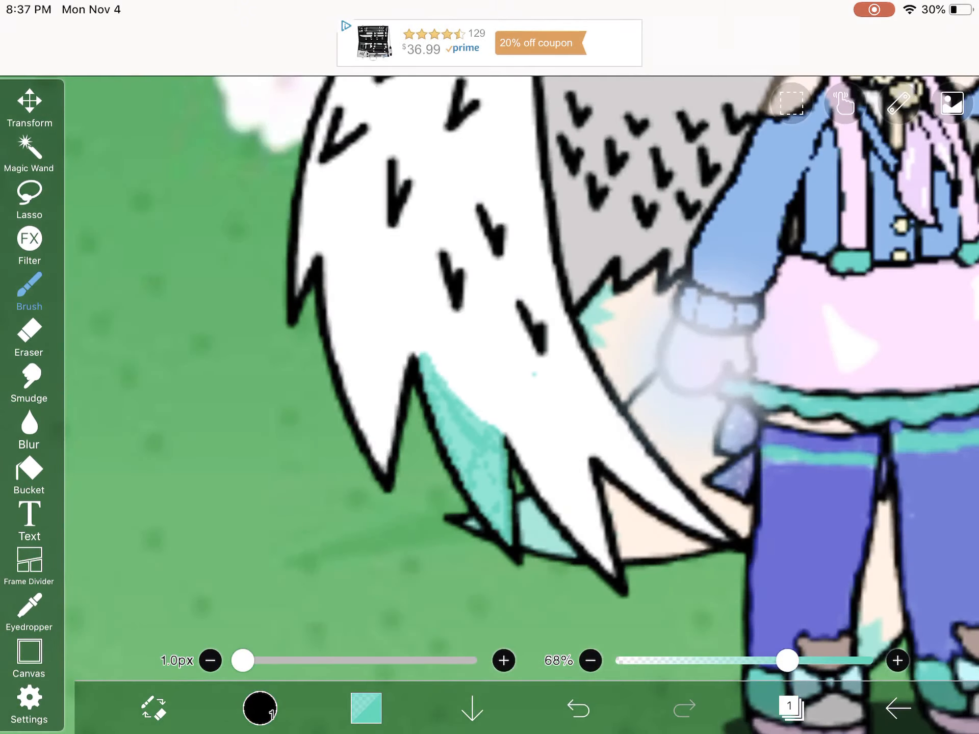
# Paint teal inside a lower tail spike and along the fur edge, undoing the broad last stroke
pyautogui.click(576, 709)
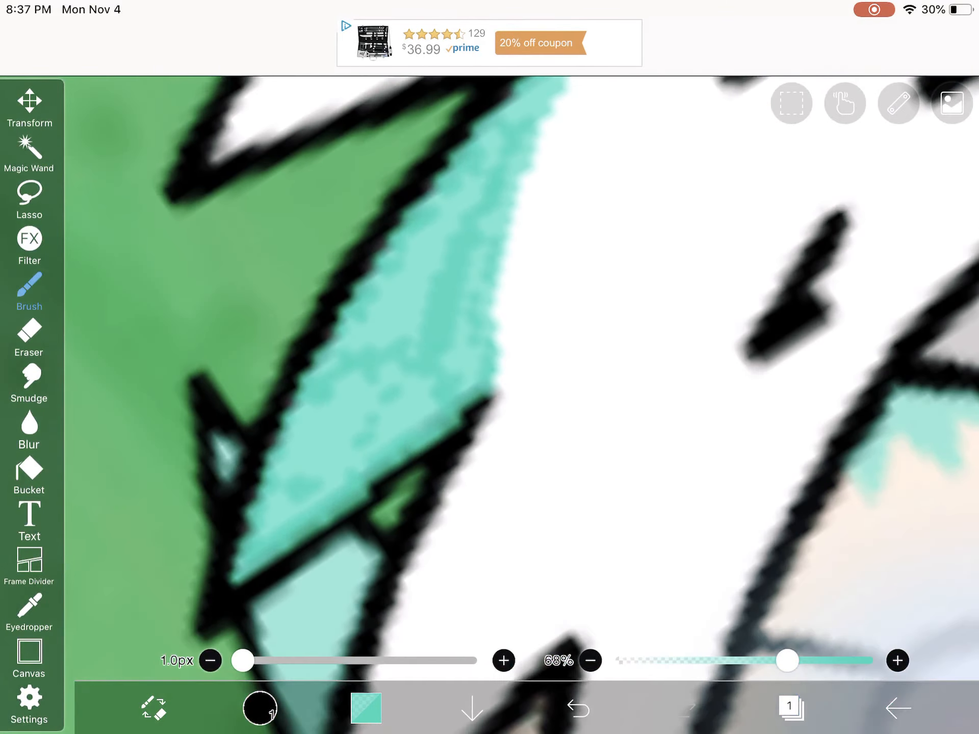
pyautogui.click(365, 709)
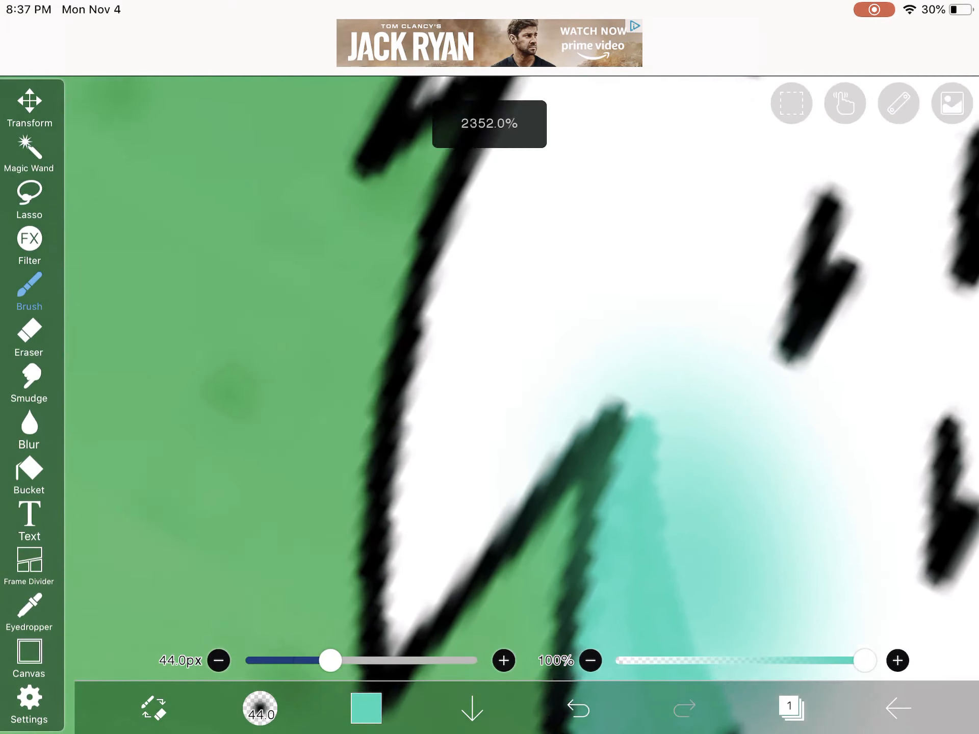
pyautogui.click(366, 708)
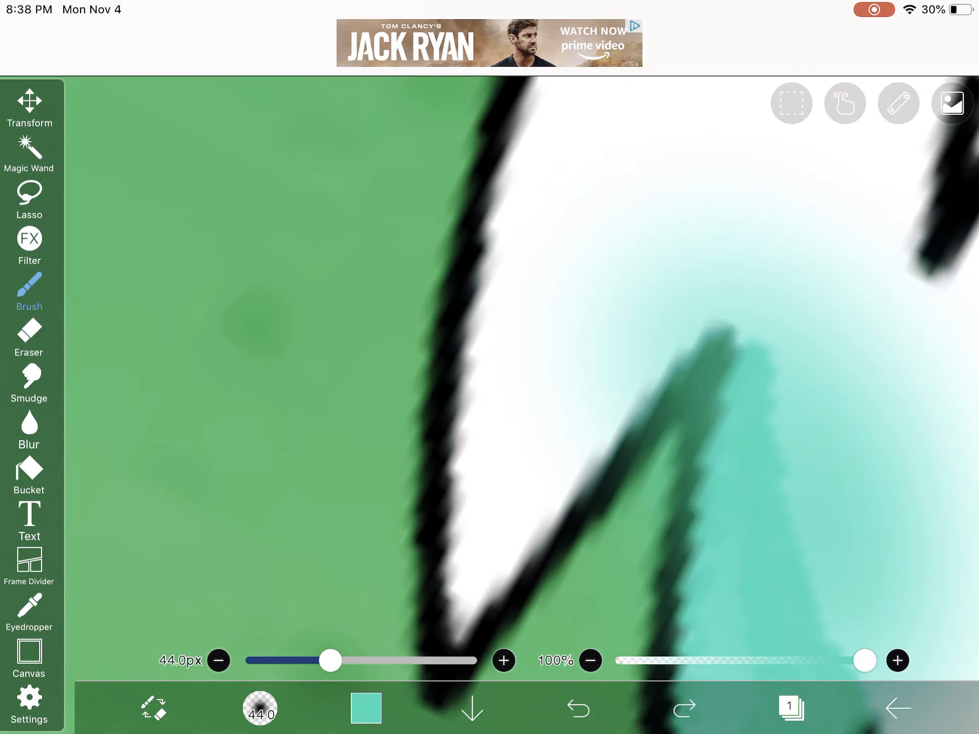
pyautogui.click(577, 708)
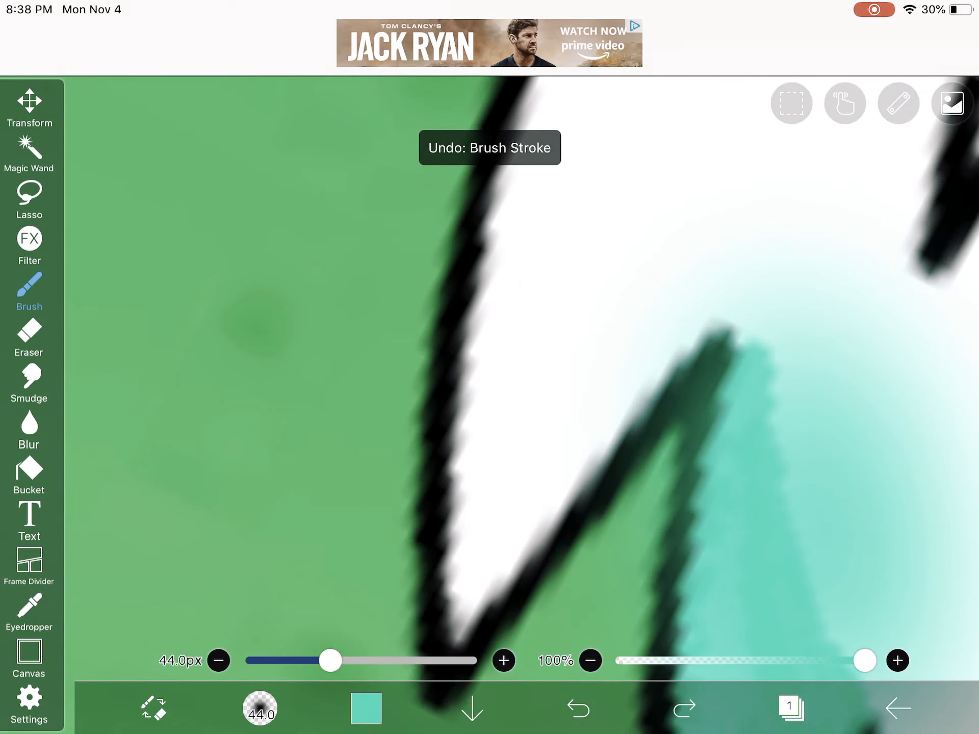
pyautogui.click(28, 290)
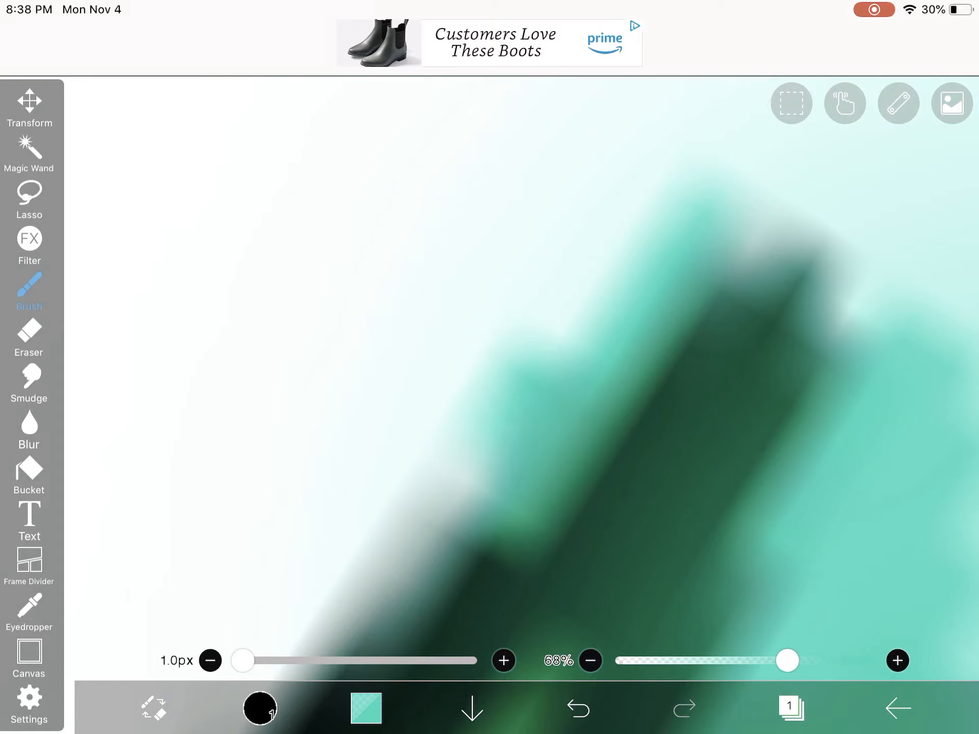
# Undo a stray stroke and lay thin 68%-opacity teal onto the fur edge
pyautogui.click(577, 709)
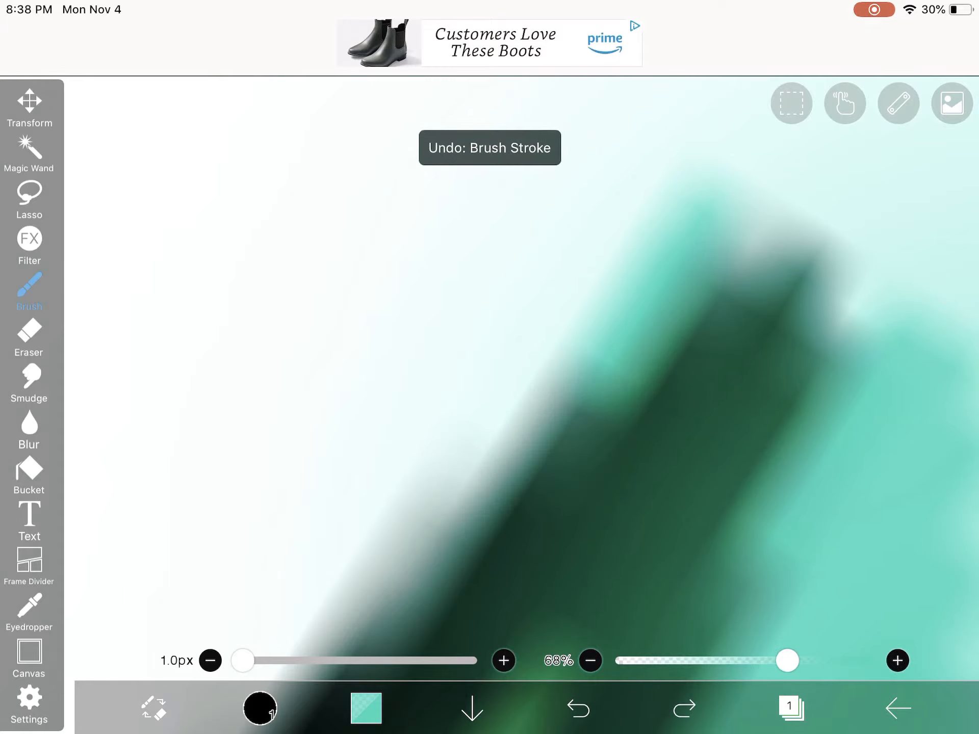
pyautogui.click(577, 708)
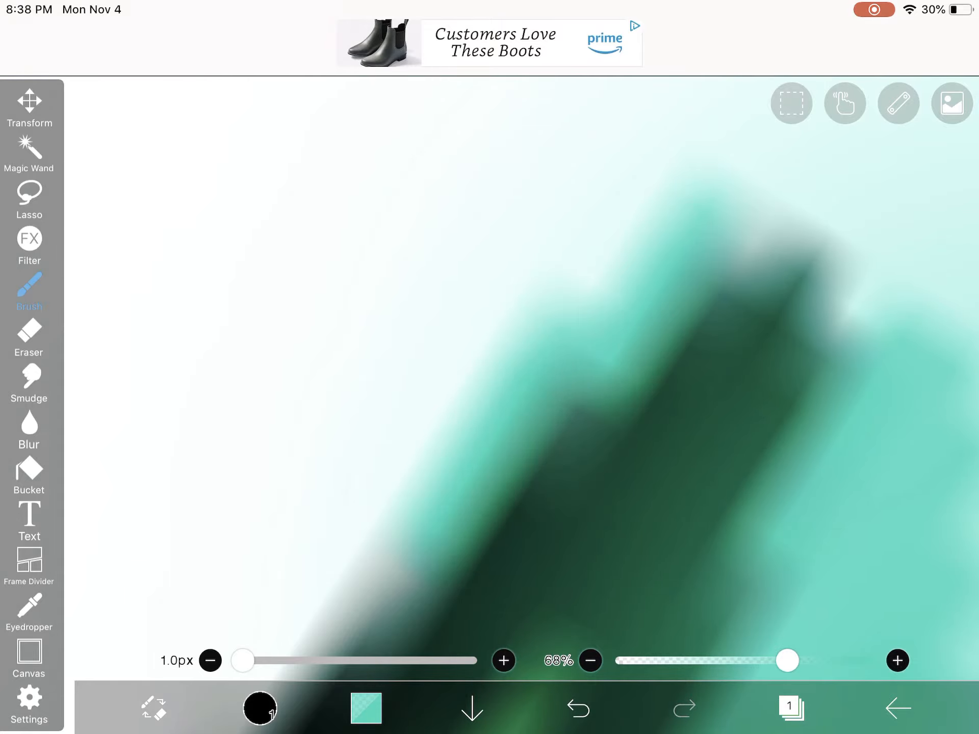
pyautogui.click(577, 708)
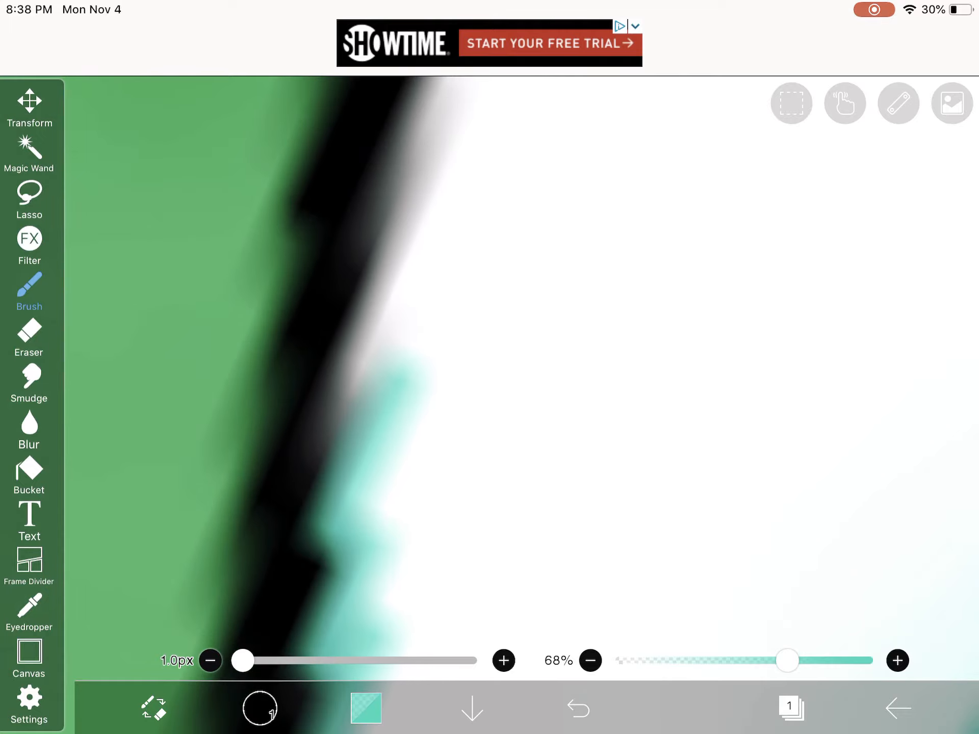
# Paint teal just inside the black outline along the jagged fur tips and outer edge
pyautogui.click(579, 707)
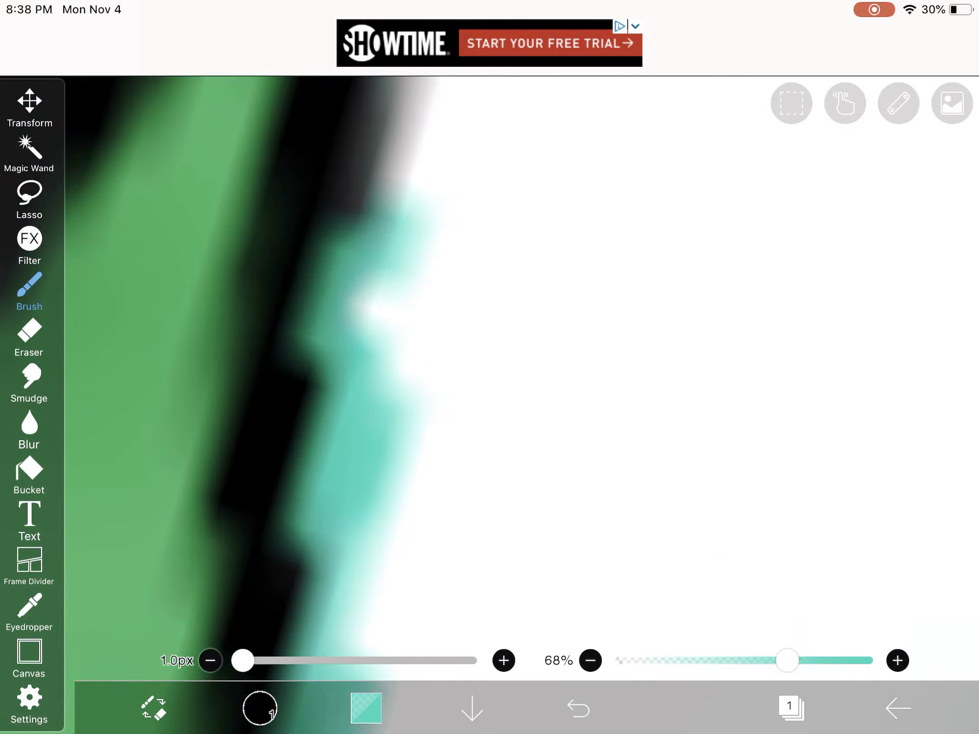
pyautogui.click(577, 708)
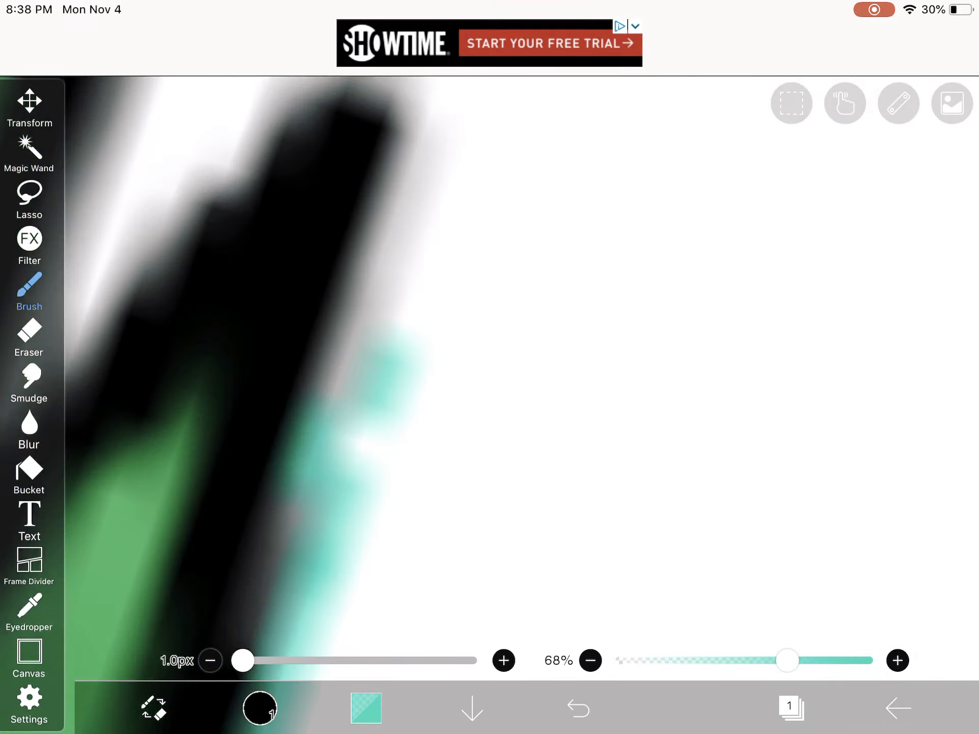
pyautogui.click(578, 708)
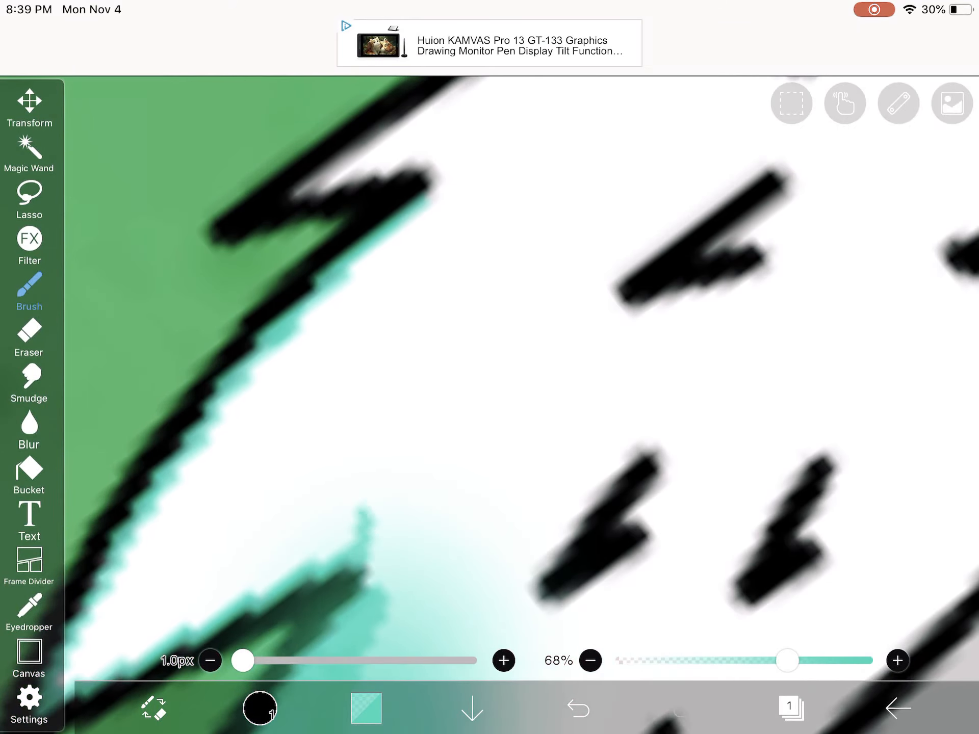
pyautogui.moveTo(439, 186); pyautogui.dragTo(365, 515)
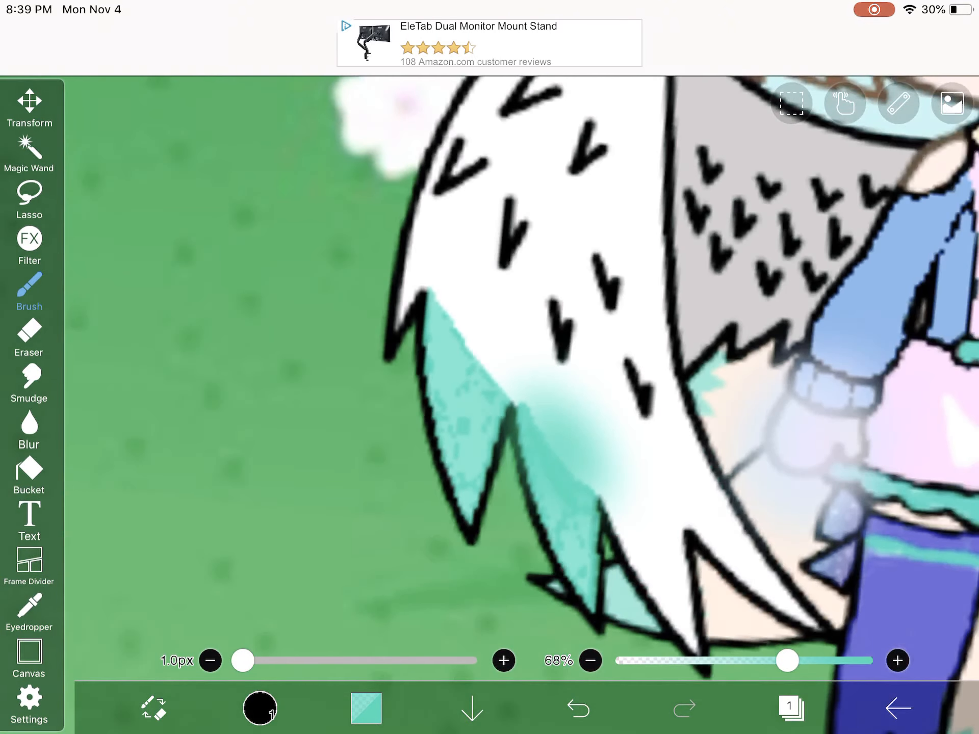
# Switch to a larger 44px soft teal brush at full opacity for blending the tail edge
pyautogui.click(29, 288)
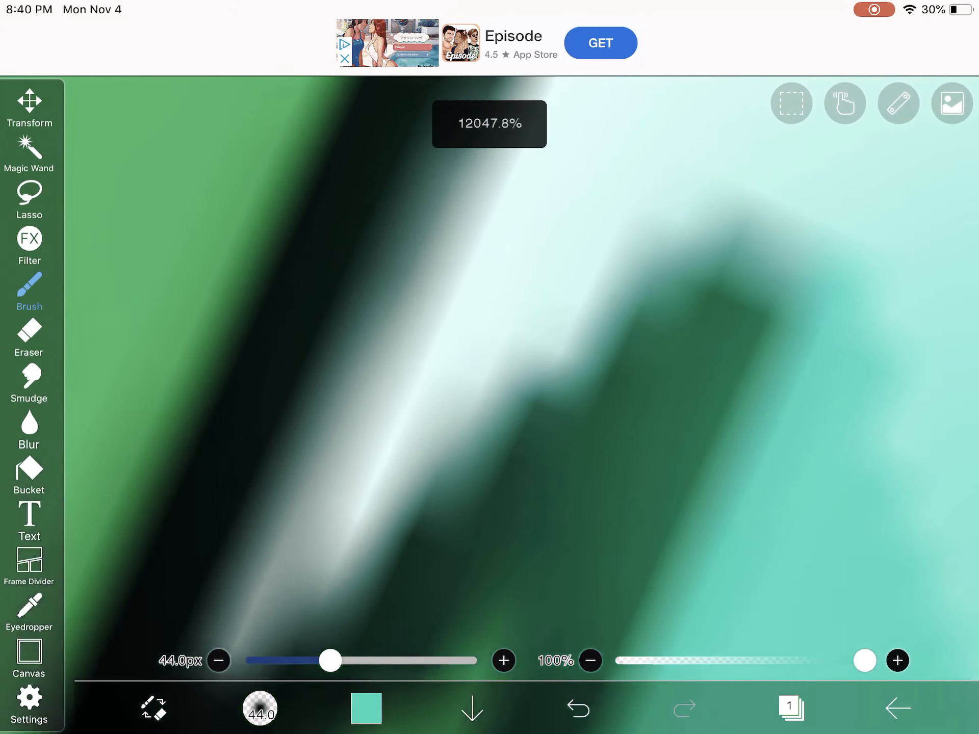
pyautogui.click(366, 707)
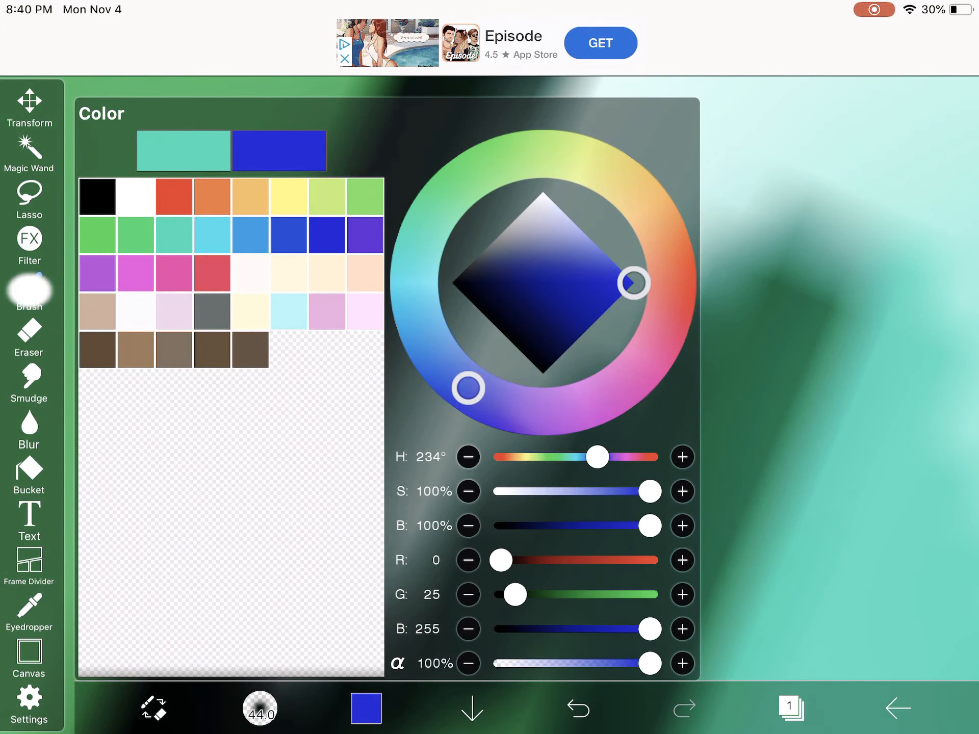
pyautogui.click(29, 292)
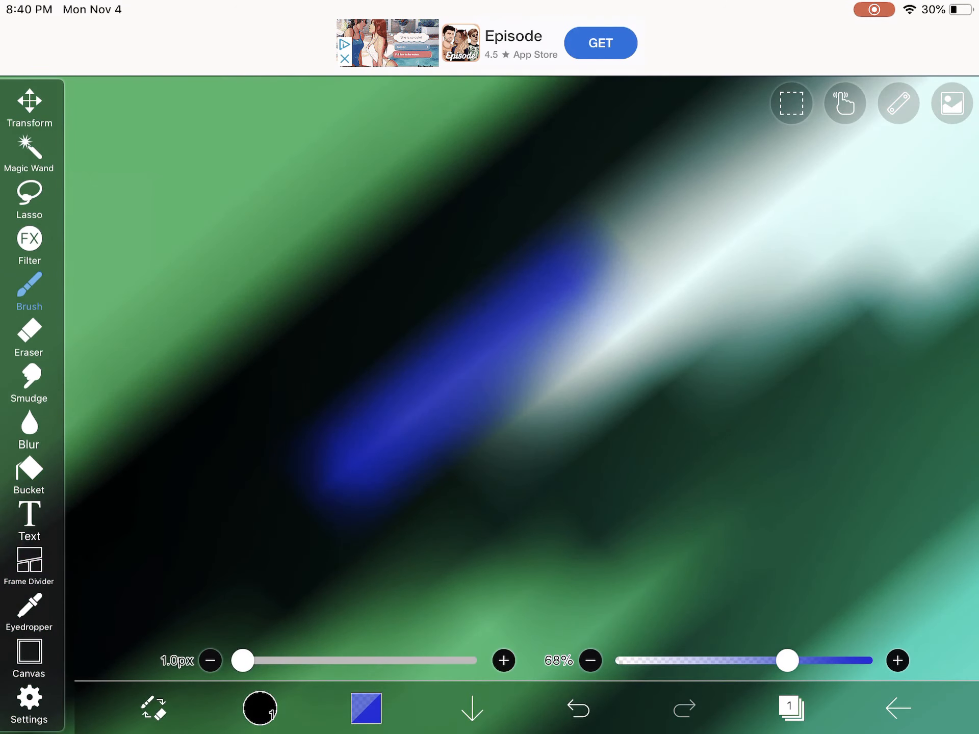
pyautogui.click(365, 707)
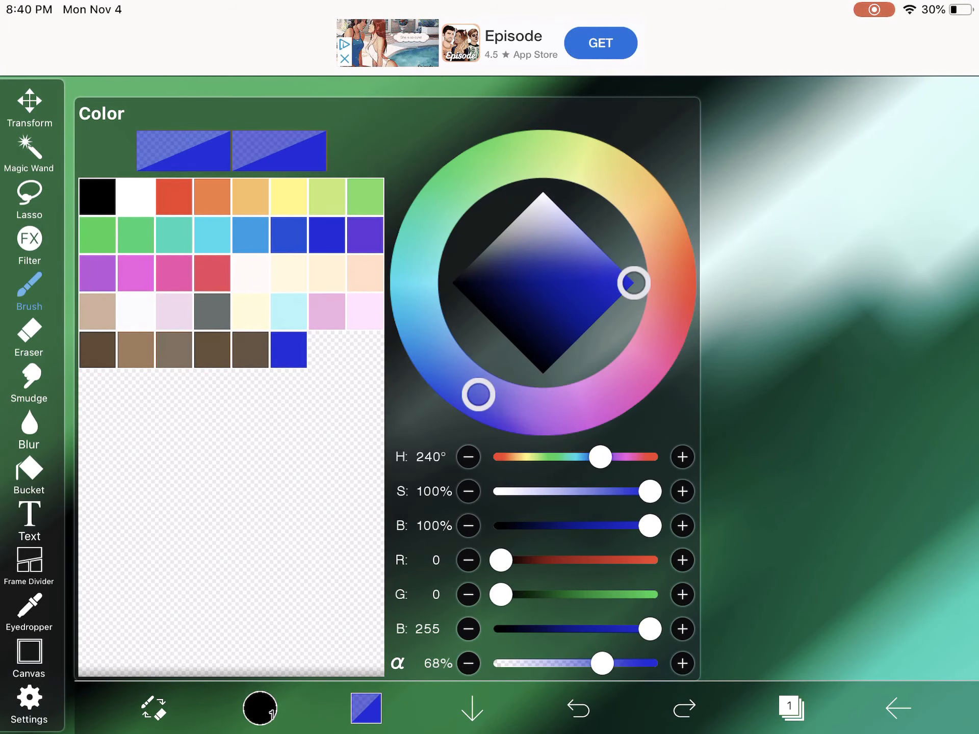
pyautogui.moveTo(477, 394); pyautogui.dragTo(519, 410)
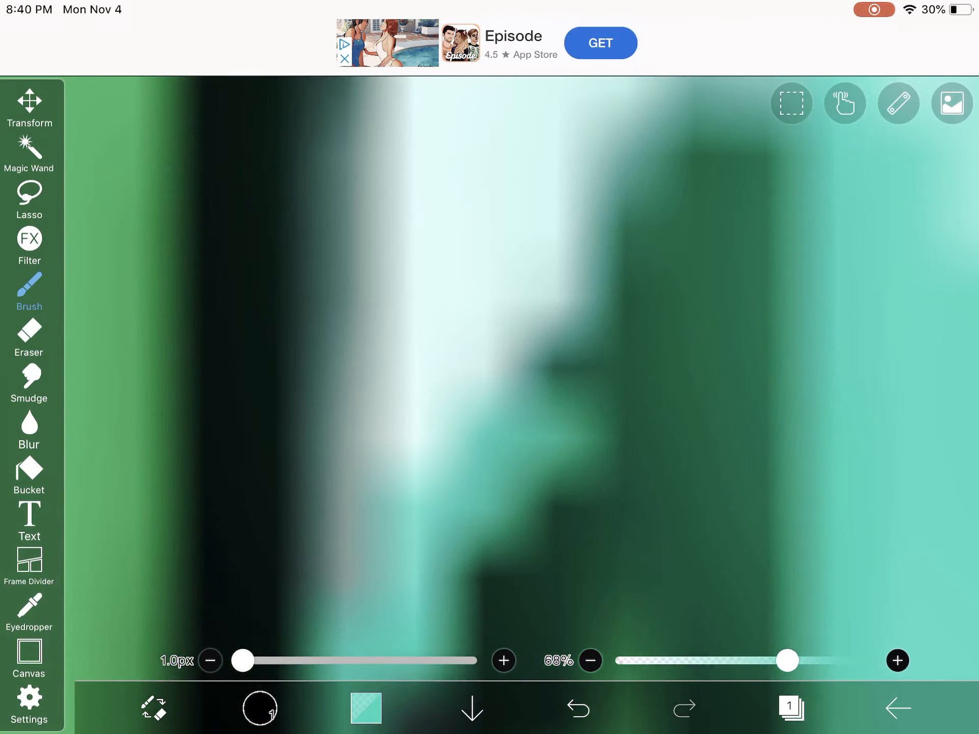
# Blend soft teal along the left outer fur edge below the flowers beside the outline
pyautogui.click(575, 708)
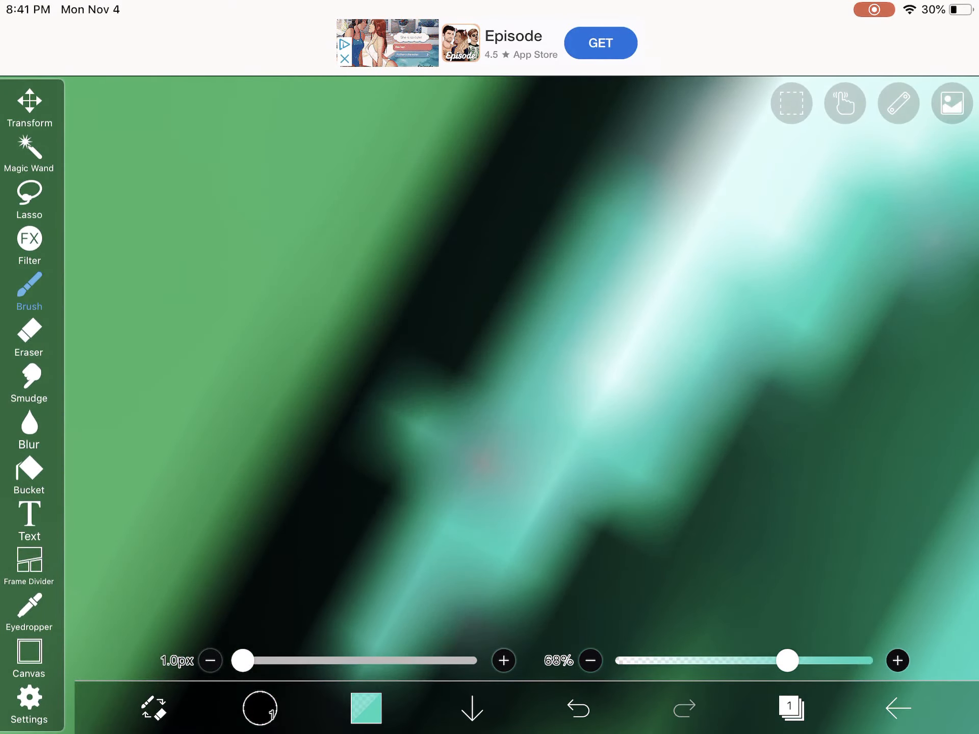
pyautogui.click(577, 708)
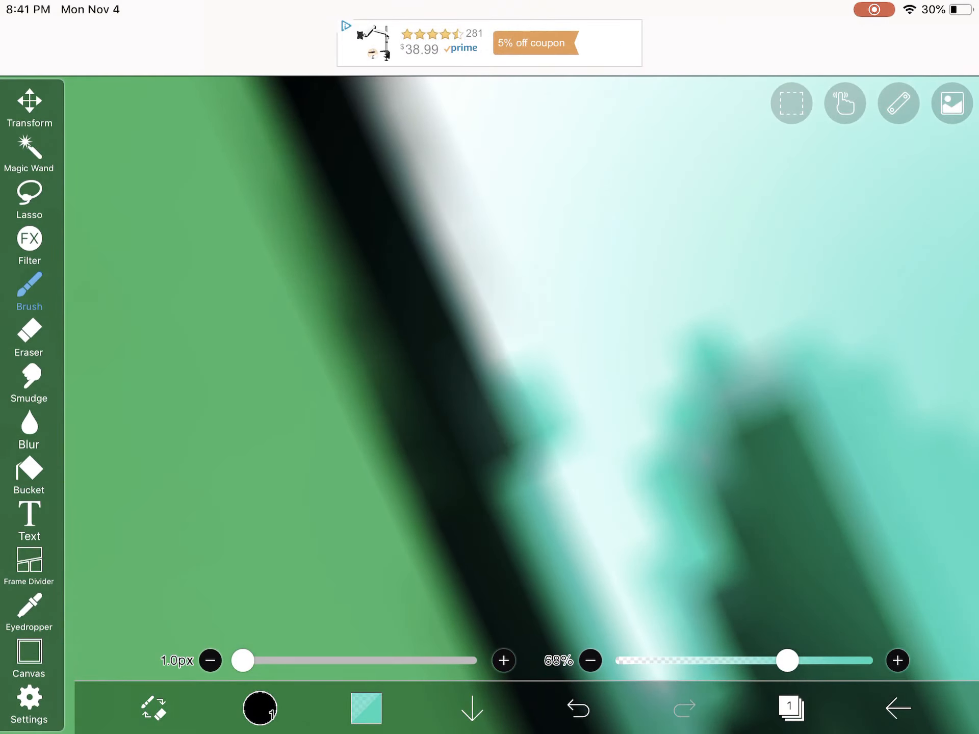
pyautogui.click(577, 708)
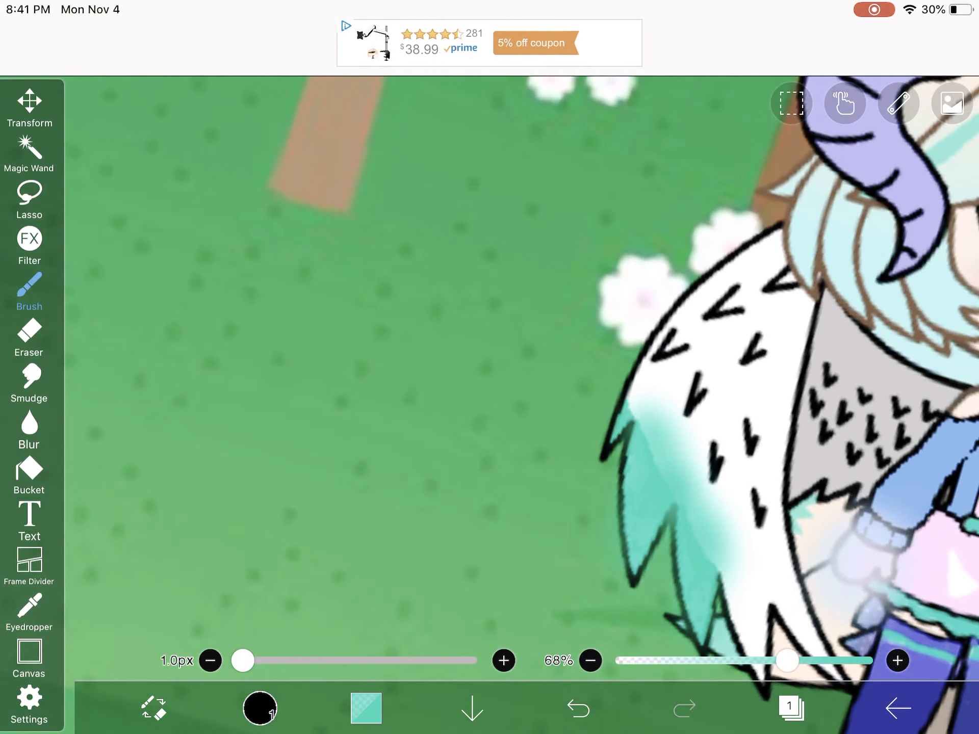
# Select a soft airbrush at 16.8px and 100% opacity for the teal fur shading
pyautogui.click(28, 287)
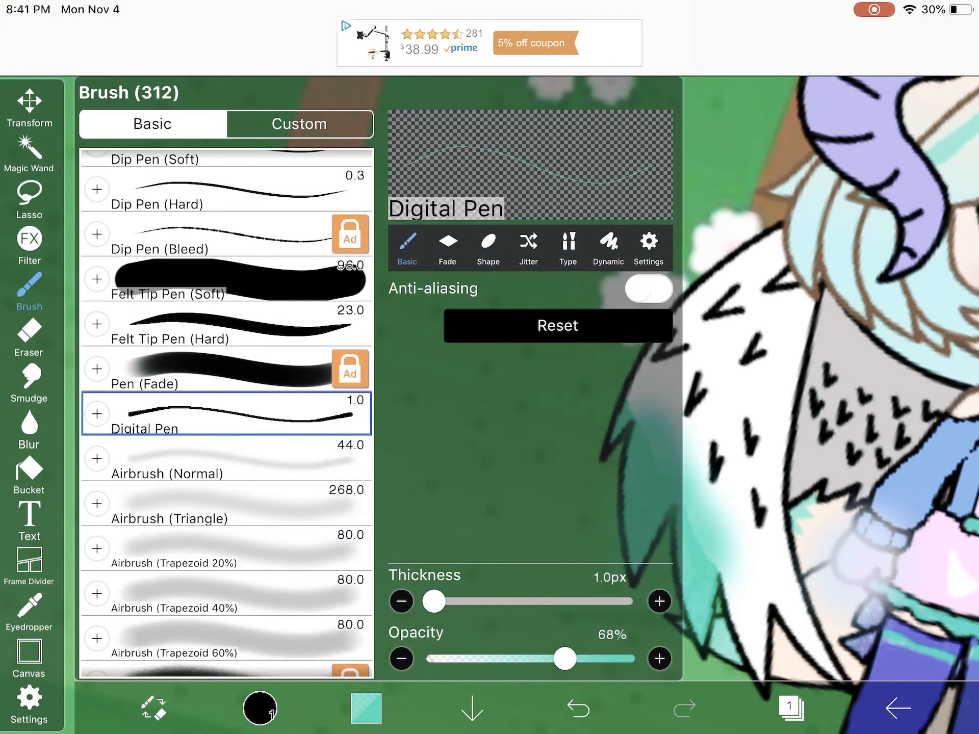
pyautogui.click(225, 458)
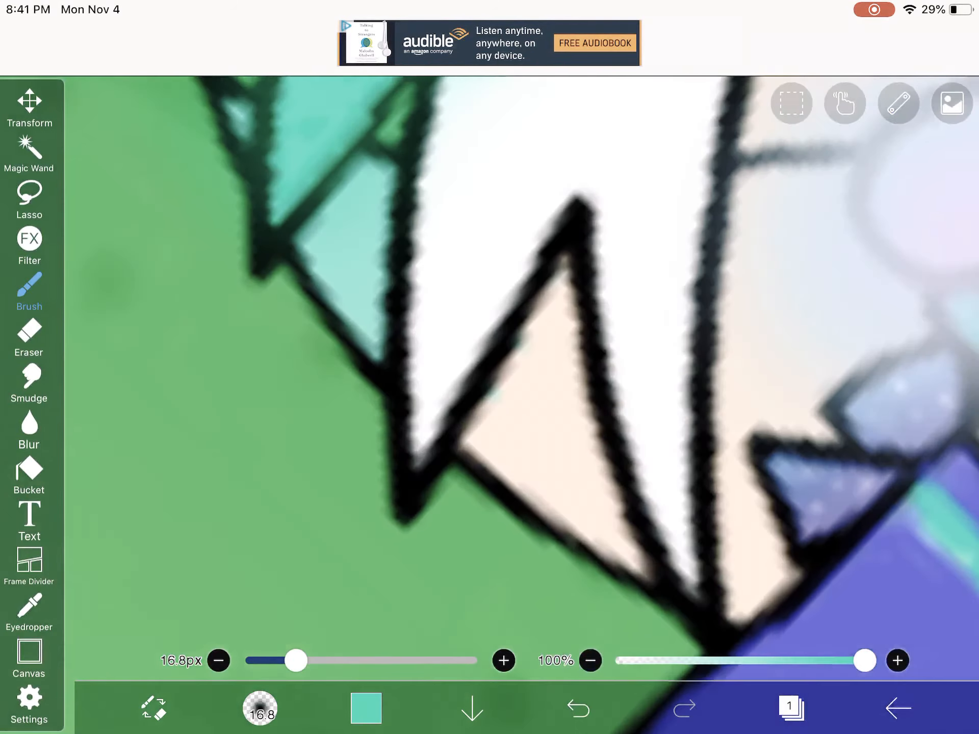
# Confirm the teal colour and paint the lower tail's fur spikes teal fading into white
pyautogui.click(366, 707)
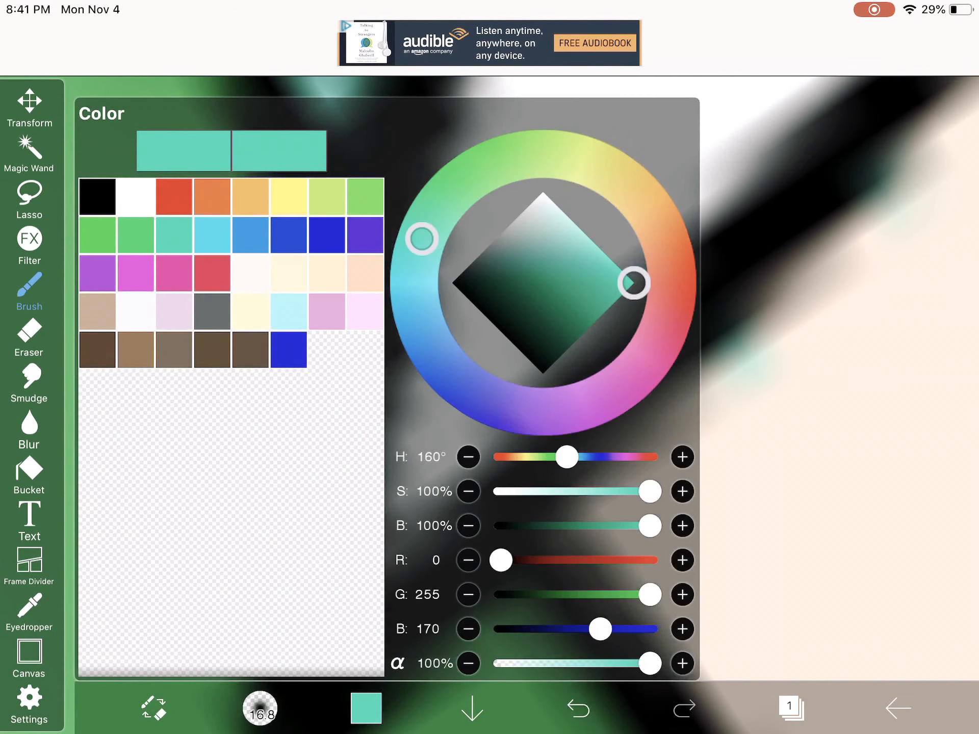
pyautogui.click(28, 294)
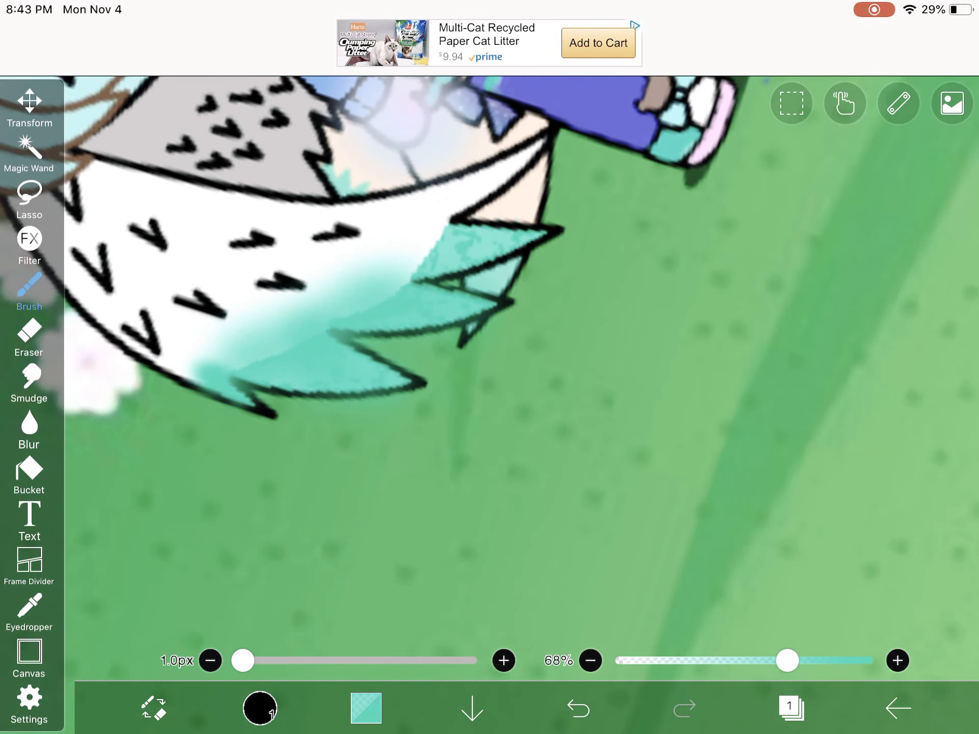
# Dab teal onto the white fur spikes beside the hip, blending into the white
pyautogui.click(28, 291)
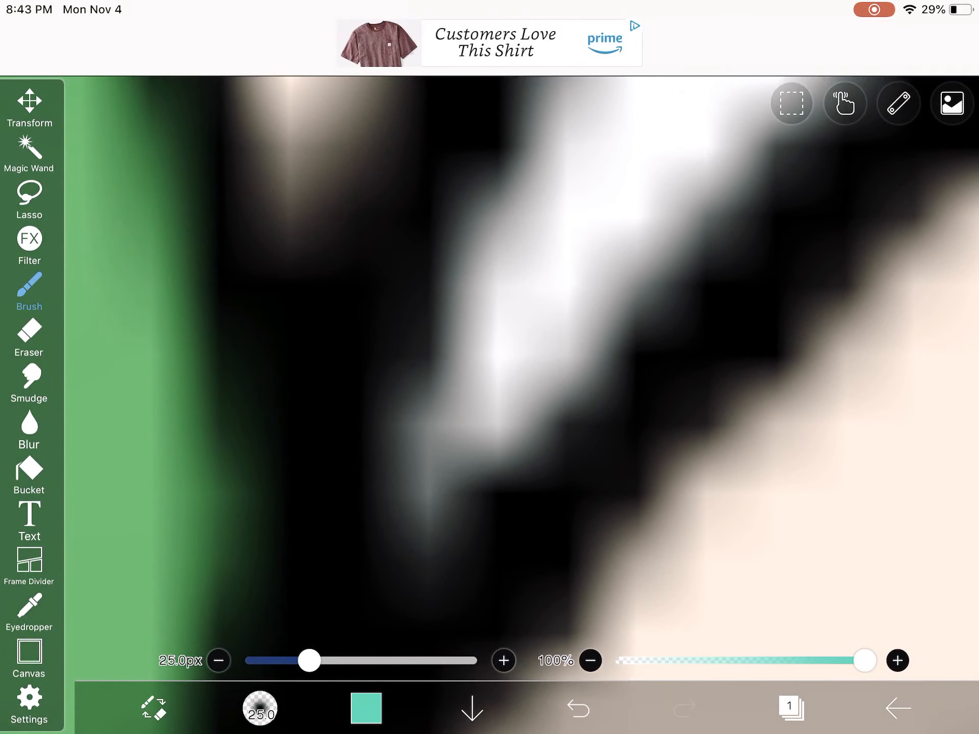
pyautogui.click(28, 287)
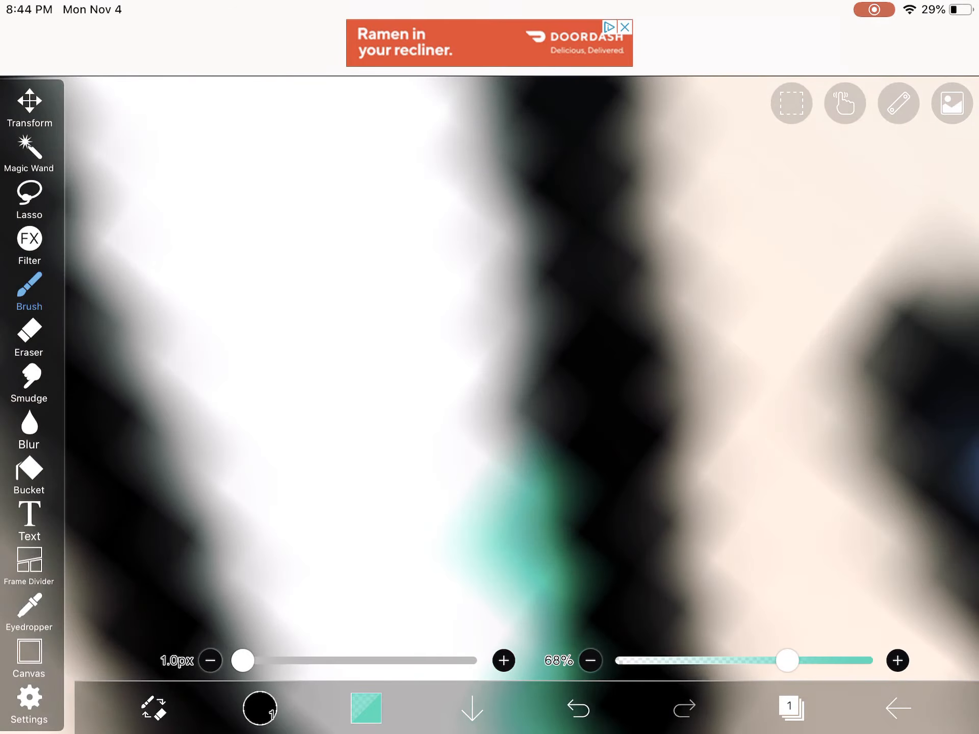
pyautogui.click(575, 709)
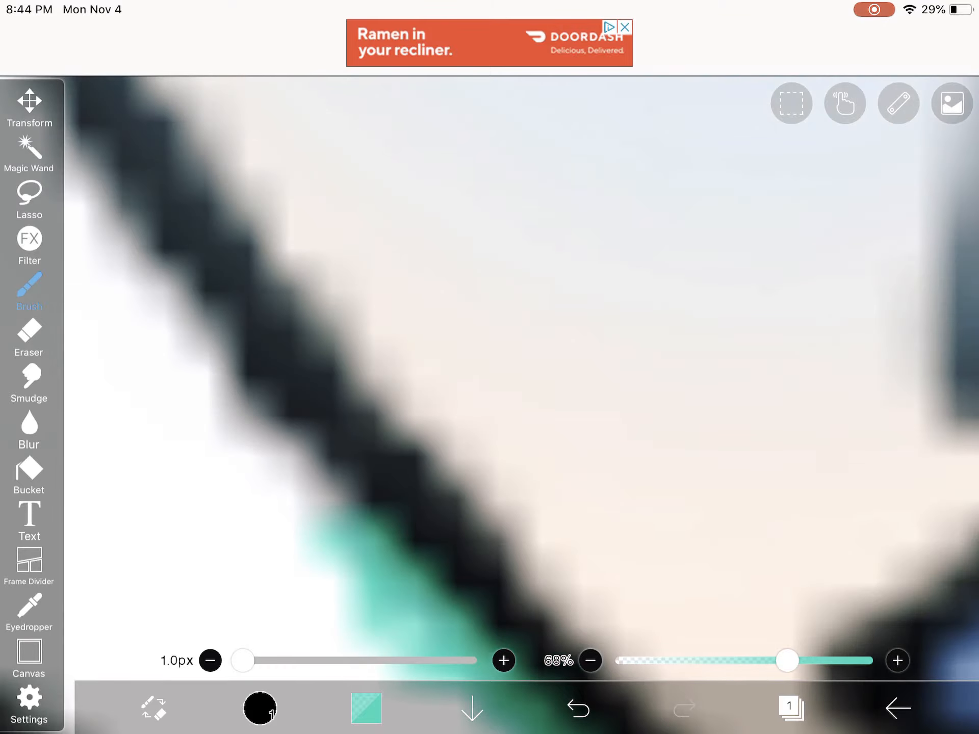
pyautogui.click(577, 708)
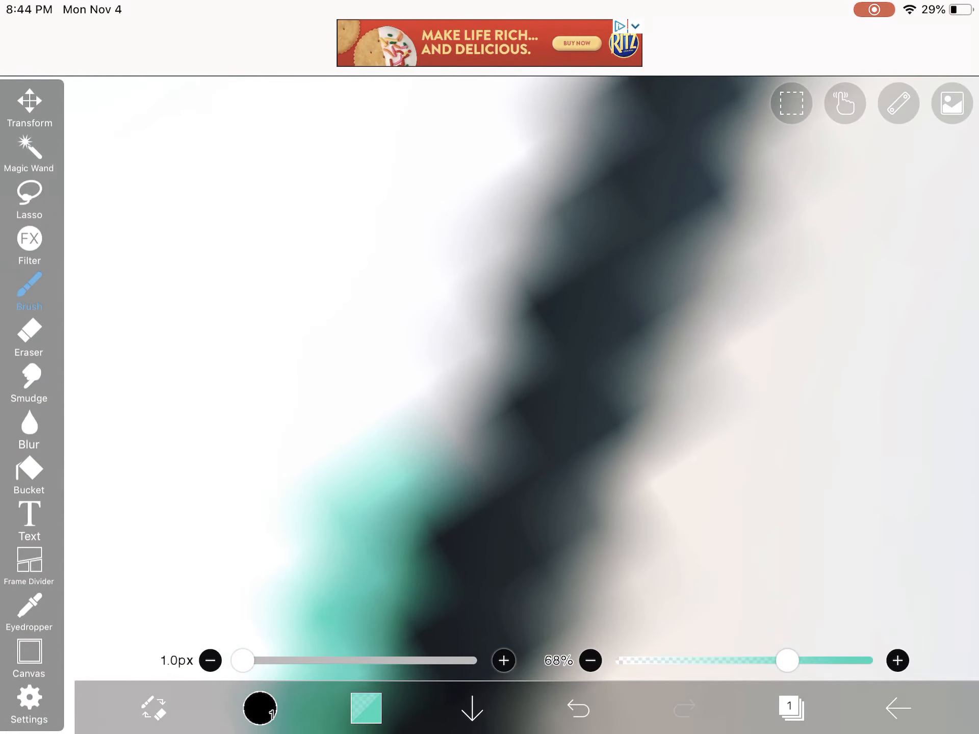
pyautogui.click(576, 707)
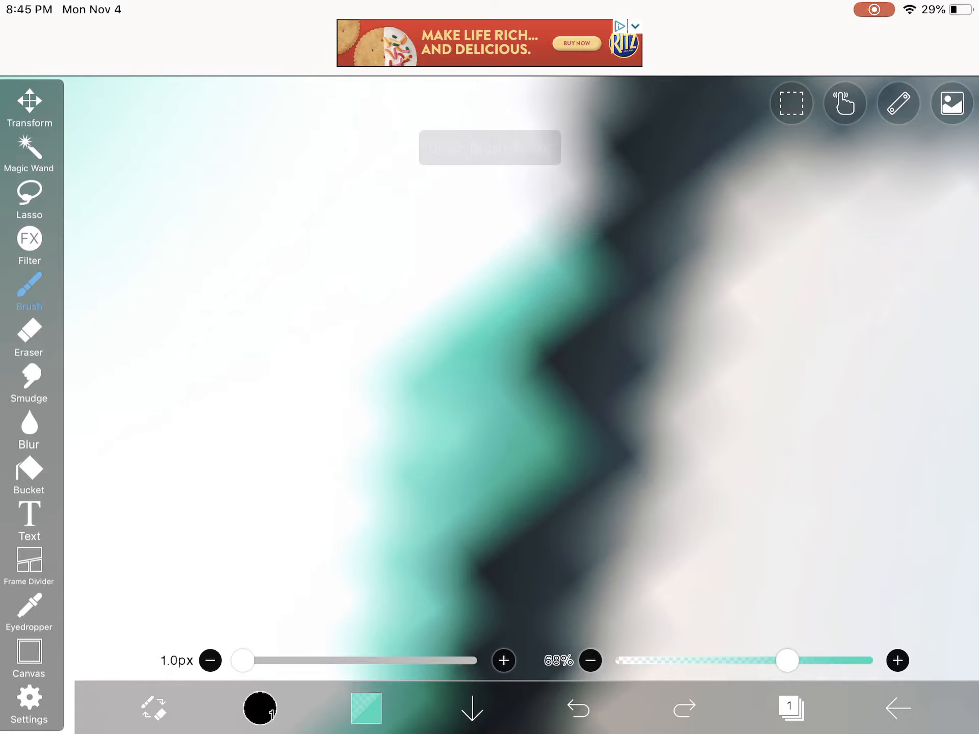
pyautogui.click(576, 708)
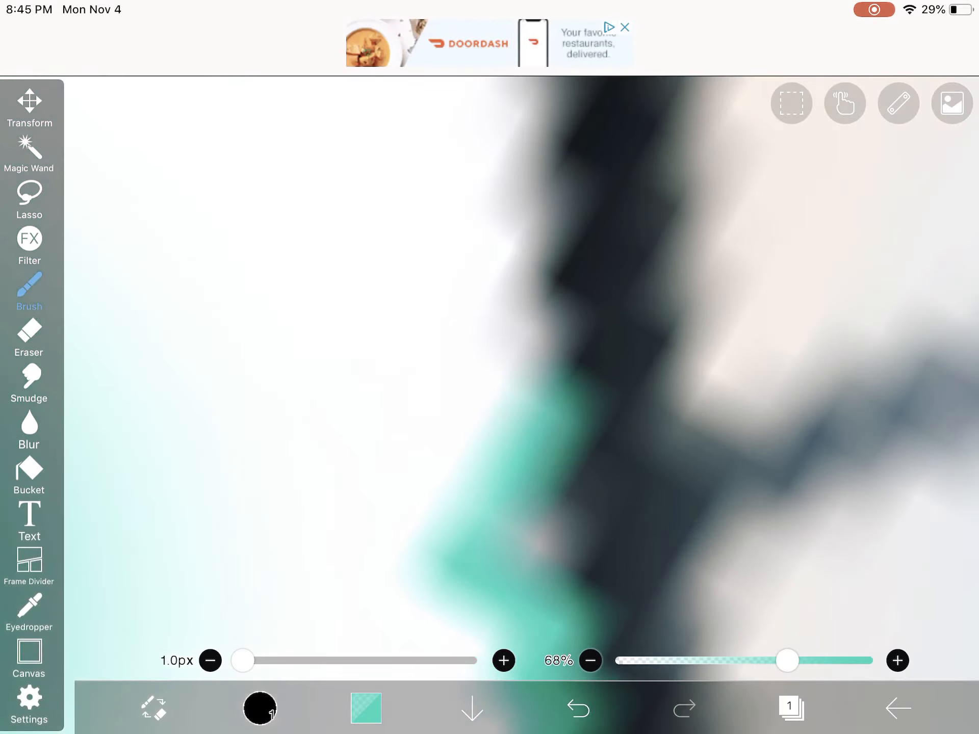
pyautogui.click(537, 537)
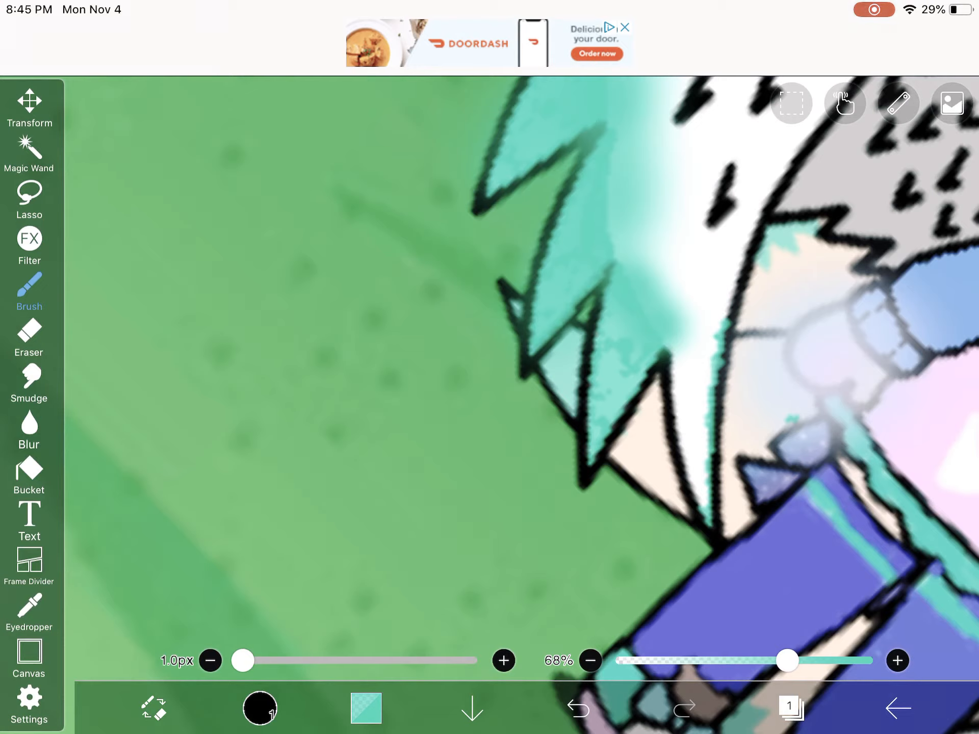
# Undo a stray stroke, tint the narrow white outline gaps teal, and zoom out on the tail
pyautogui.click(577, 707)
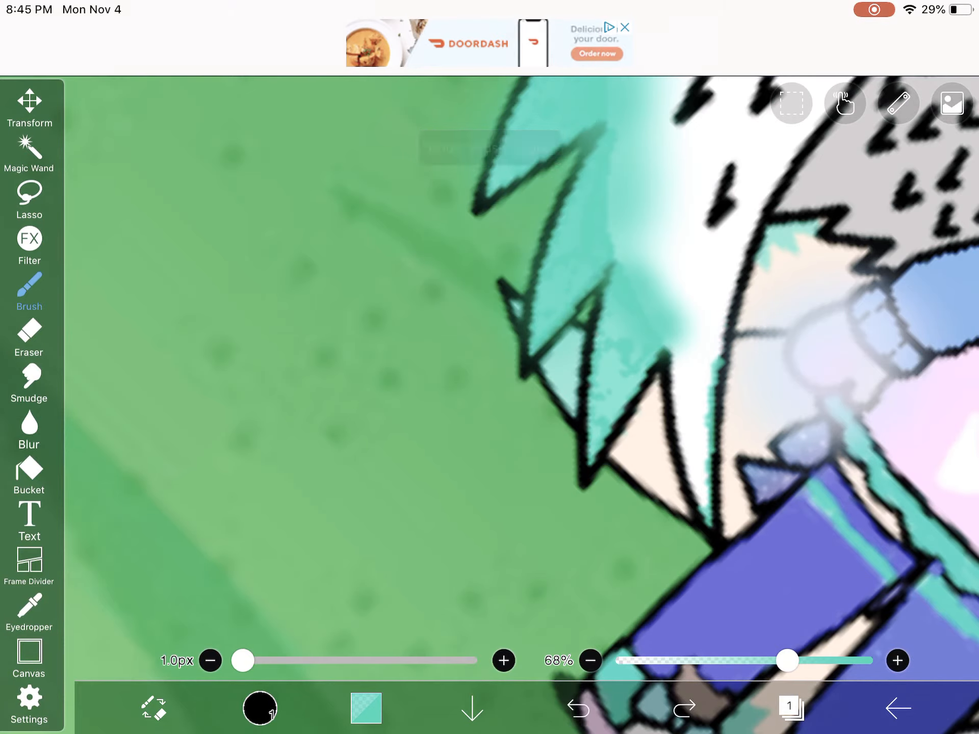
pyautogui.click(560, 707)
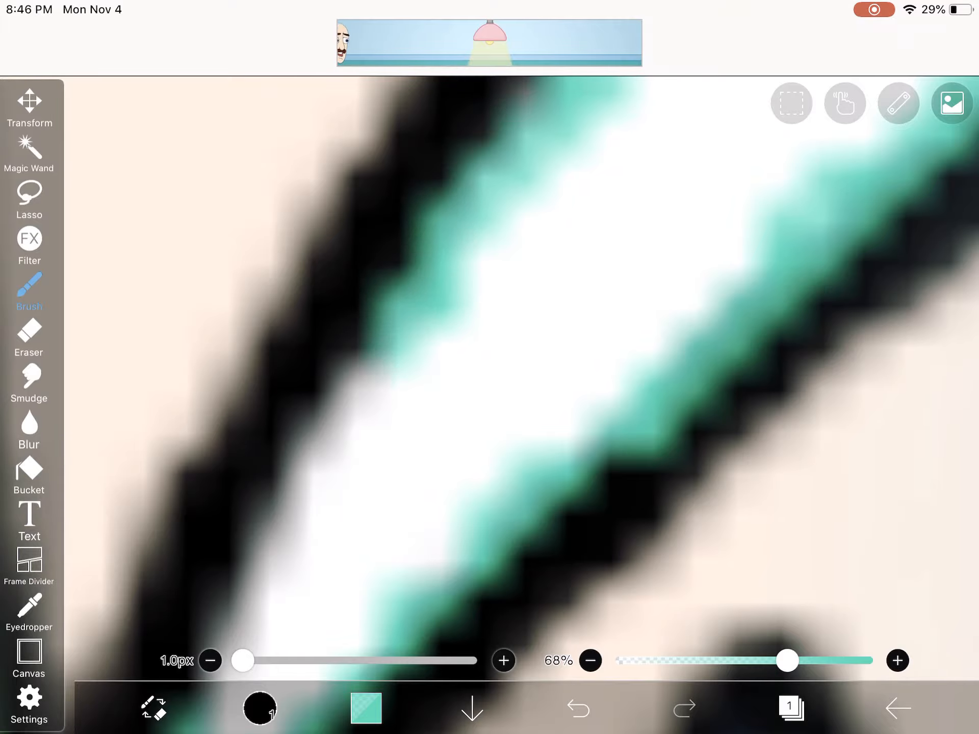
pyautogui.press('home')
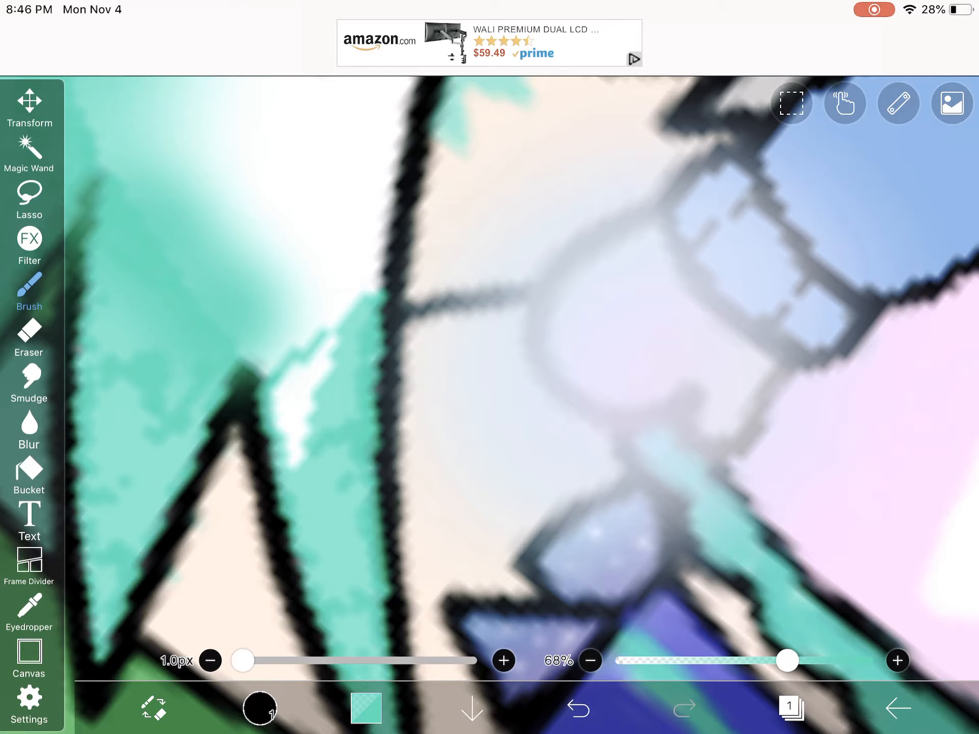
pyautogui.moveTo(318, 344); pyautogui.dragTo(288, 474)
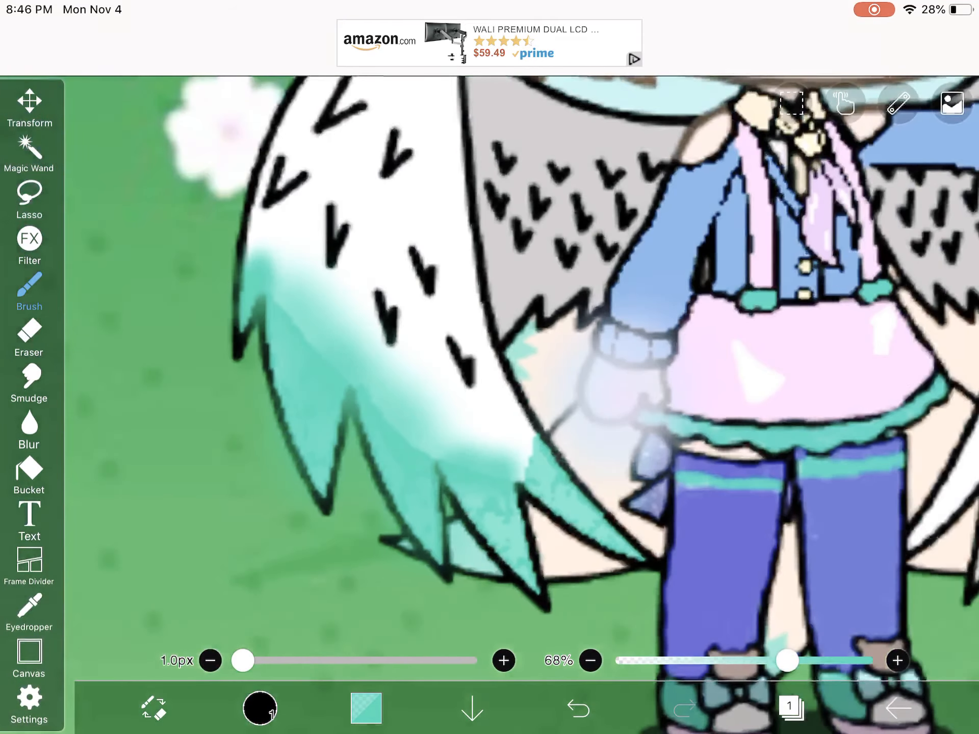
# Show the full teal-tipped scene, leave ibisPaint X for the home screen, and launch the Camera app
pyautogui.click(365, 710)
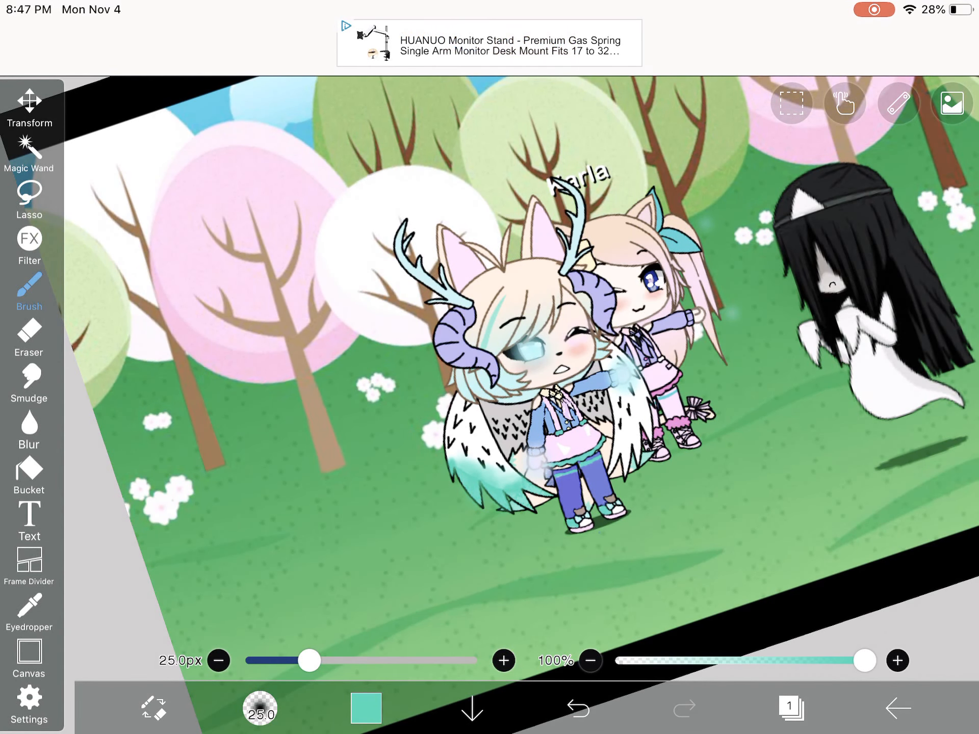
pyautogui.press('home')
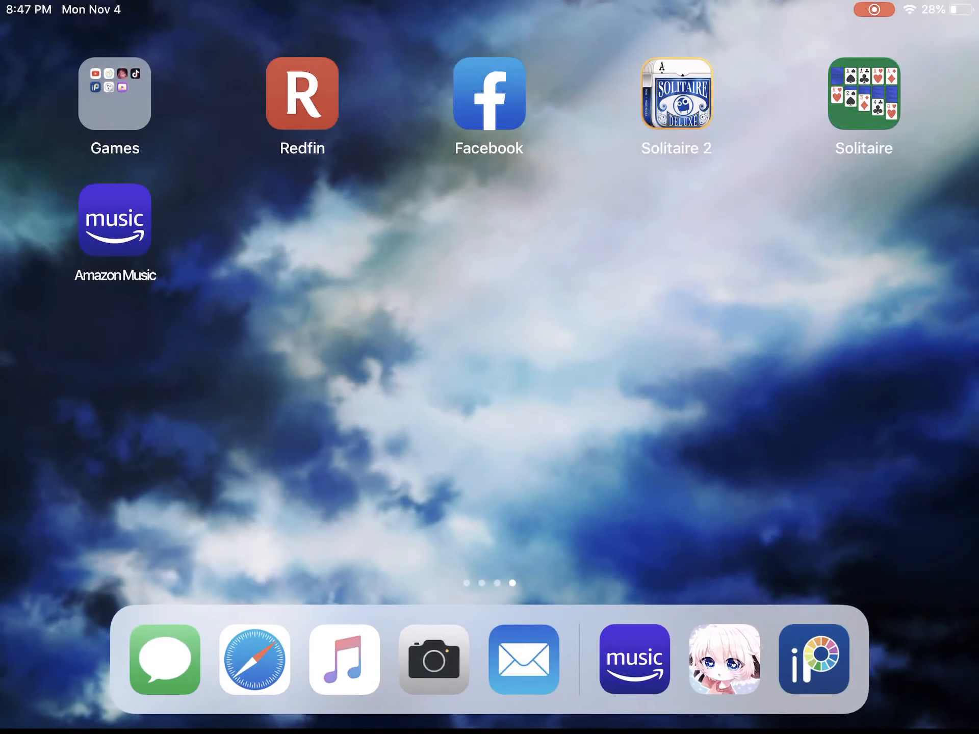
pyautogui.click(434, 660)
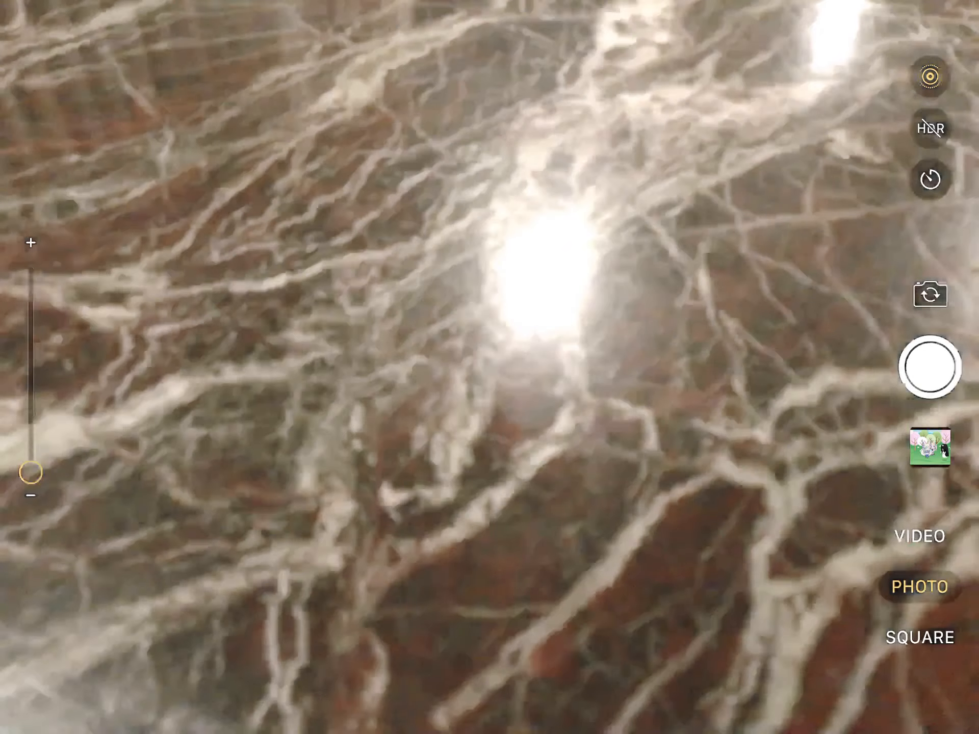